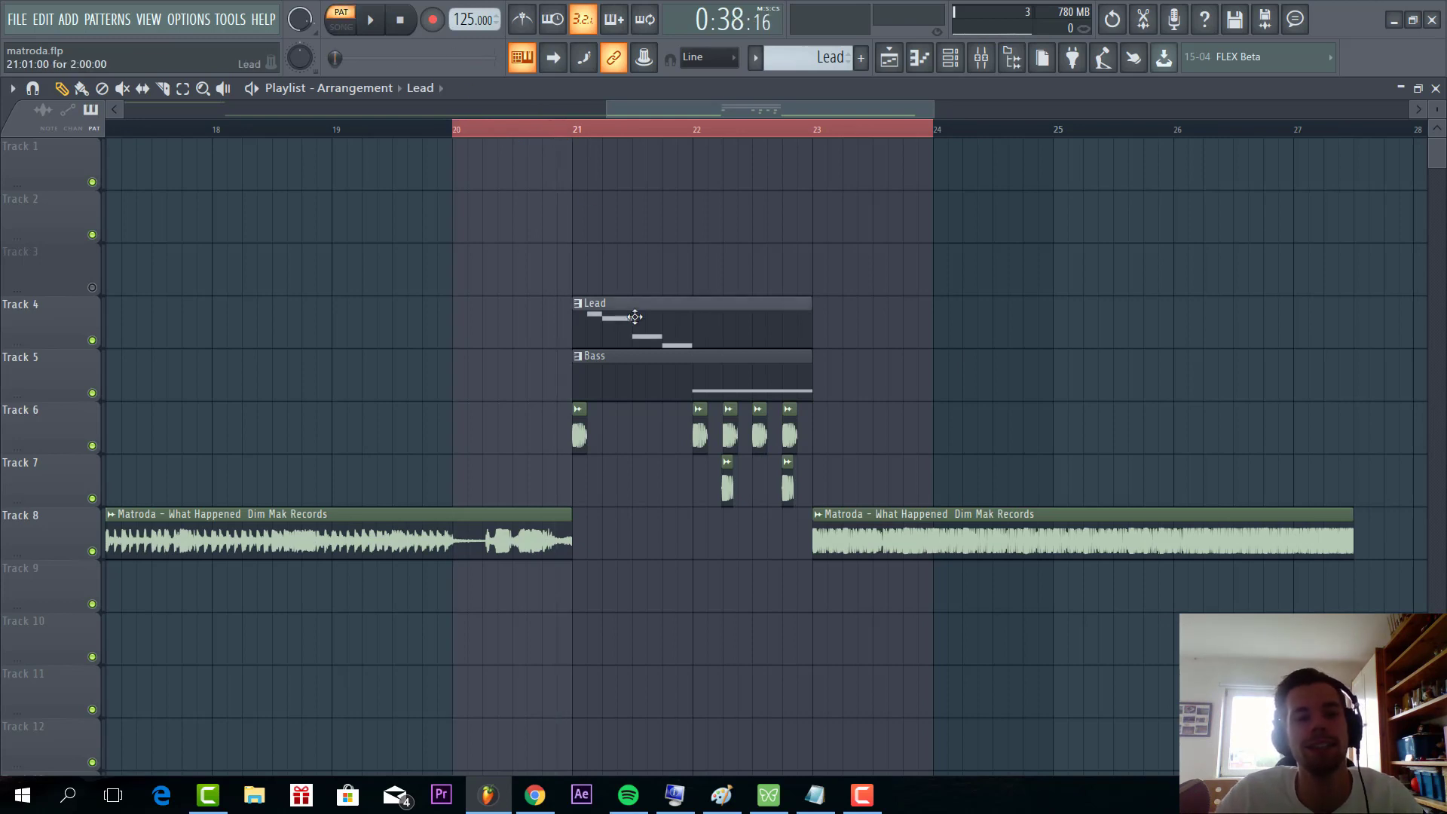
# Step: Open the Serum instance on the Lead pattern's channel
pyautogui.click(369, 18)
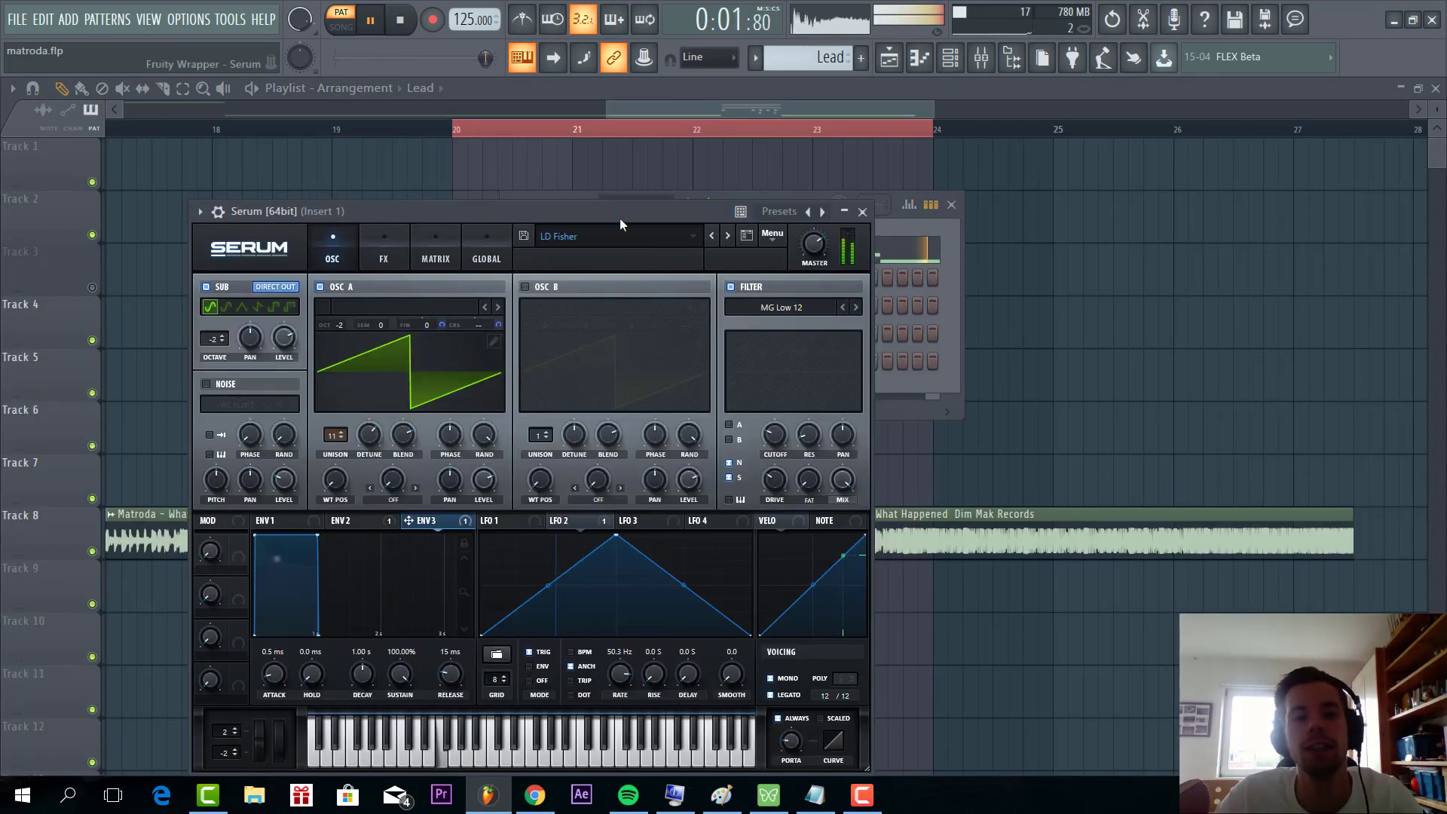
# Step: Reset Serum to its init preset and drop oscillator A's octave for the new lead
pyautogui.click(966, 194)
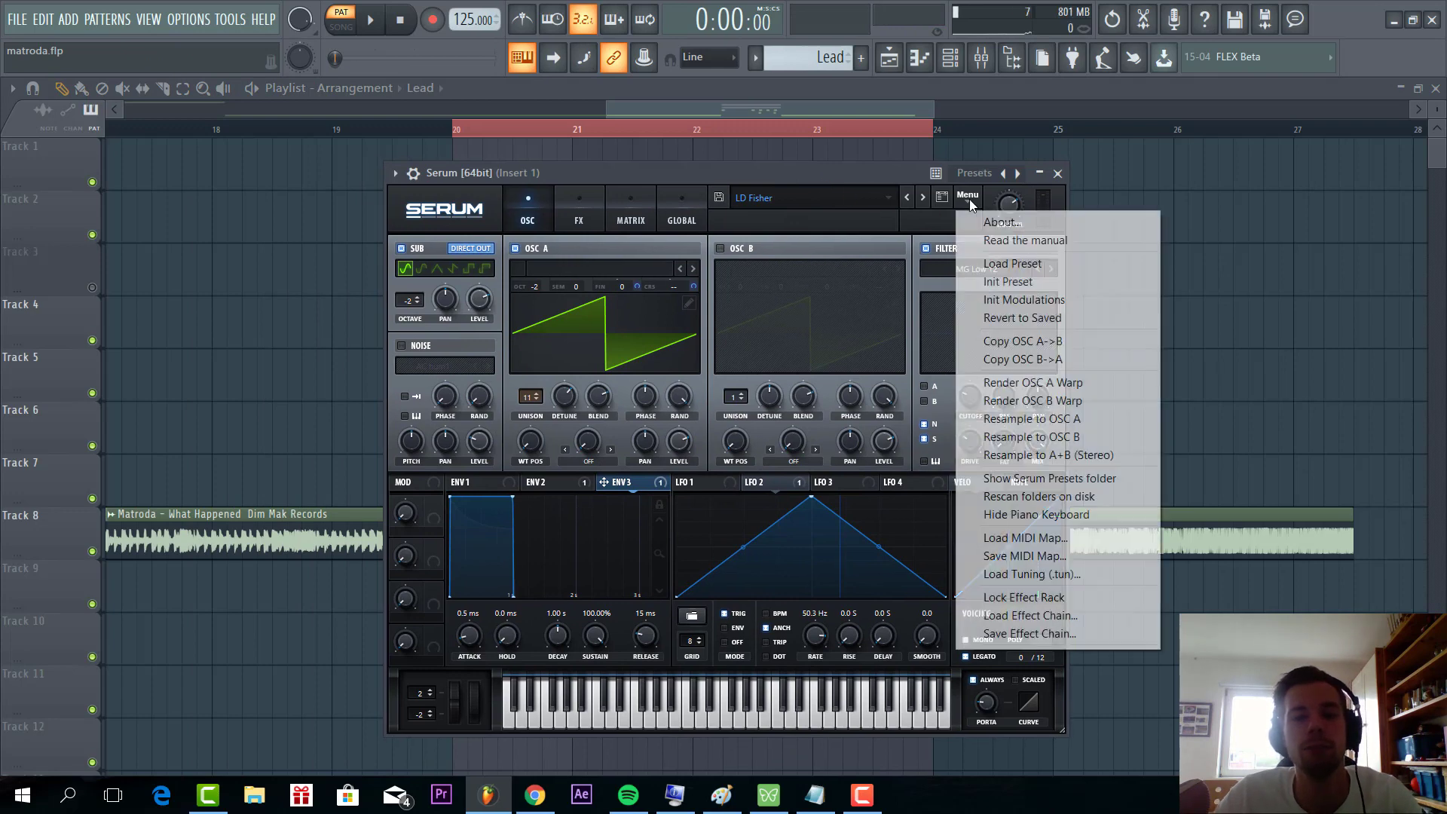
pyautogui.click(1009, 282)
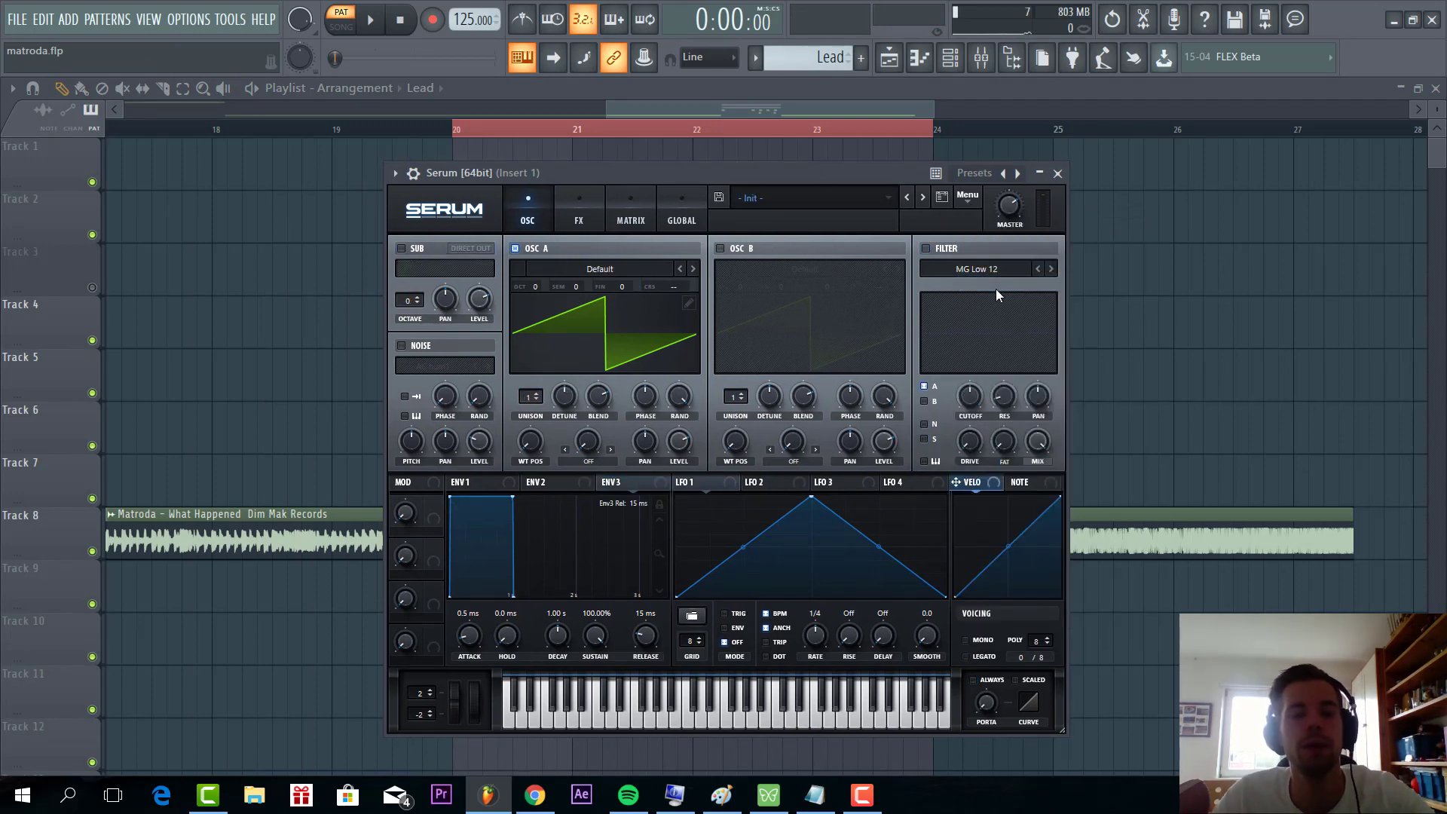
pyautogui.moveTo(408, 297); pyautogui.dragTo(408, 313)
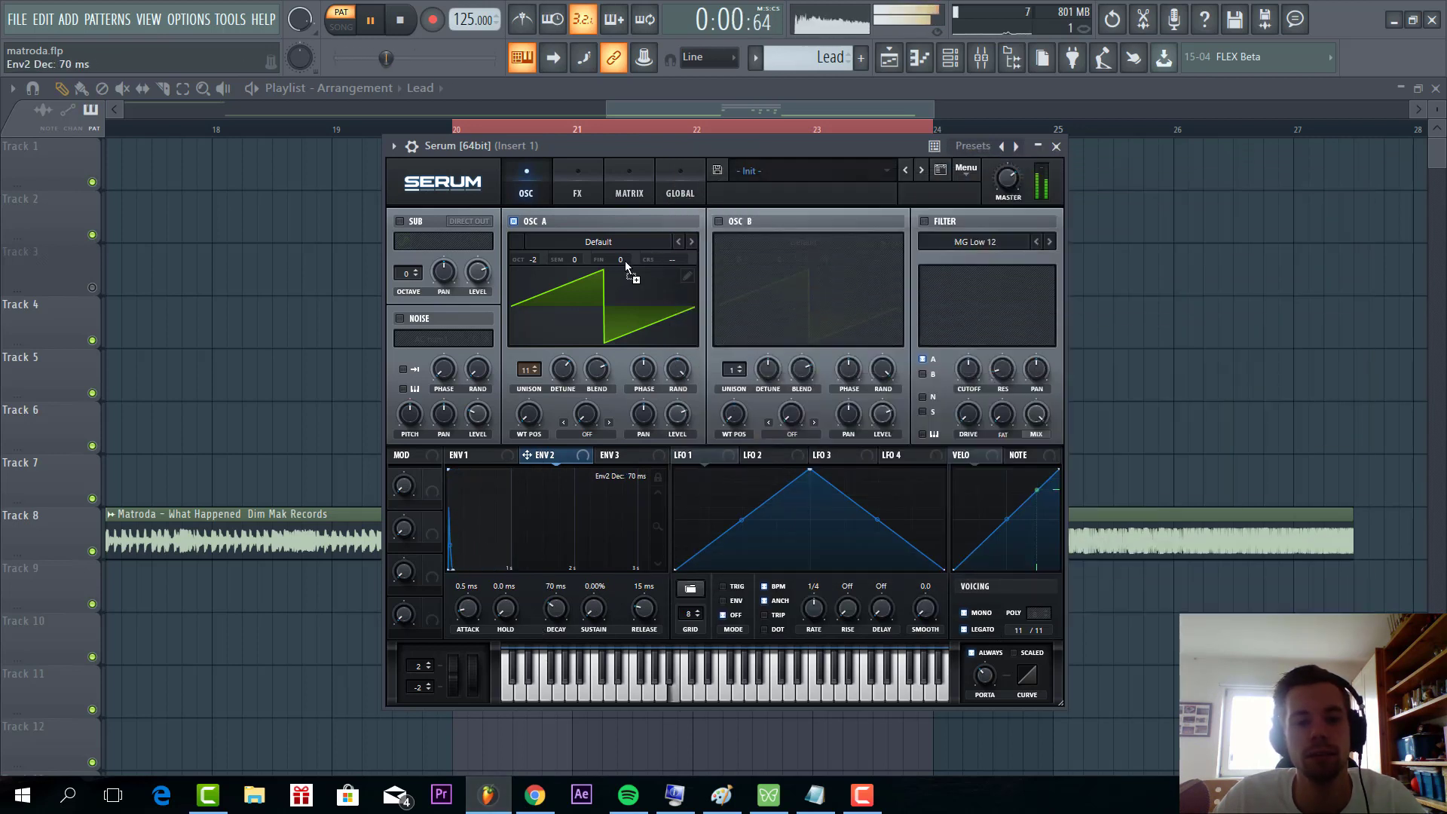
# Step: Route Env 2 to OSC A coarse pitch with a 34 ms decay and set the sub oscillator to −2 octaves
pyautogui.click(629, 181)
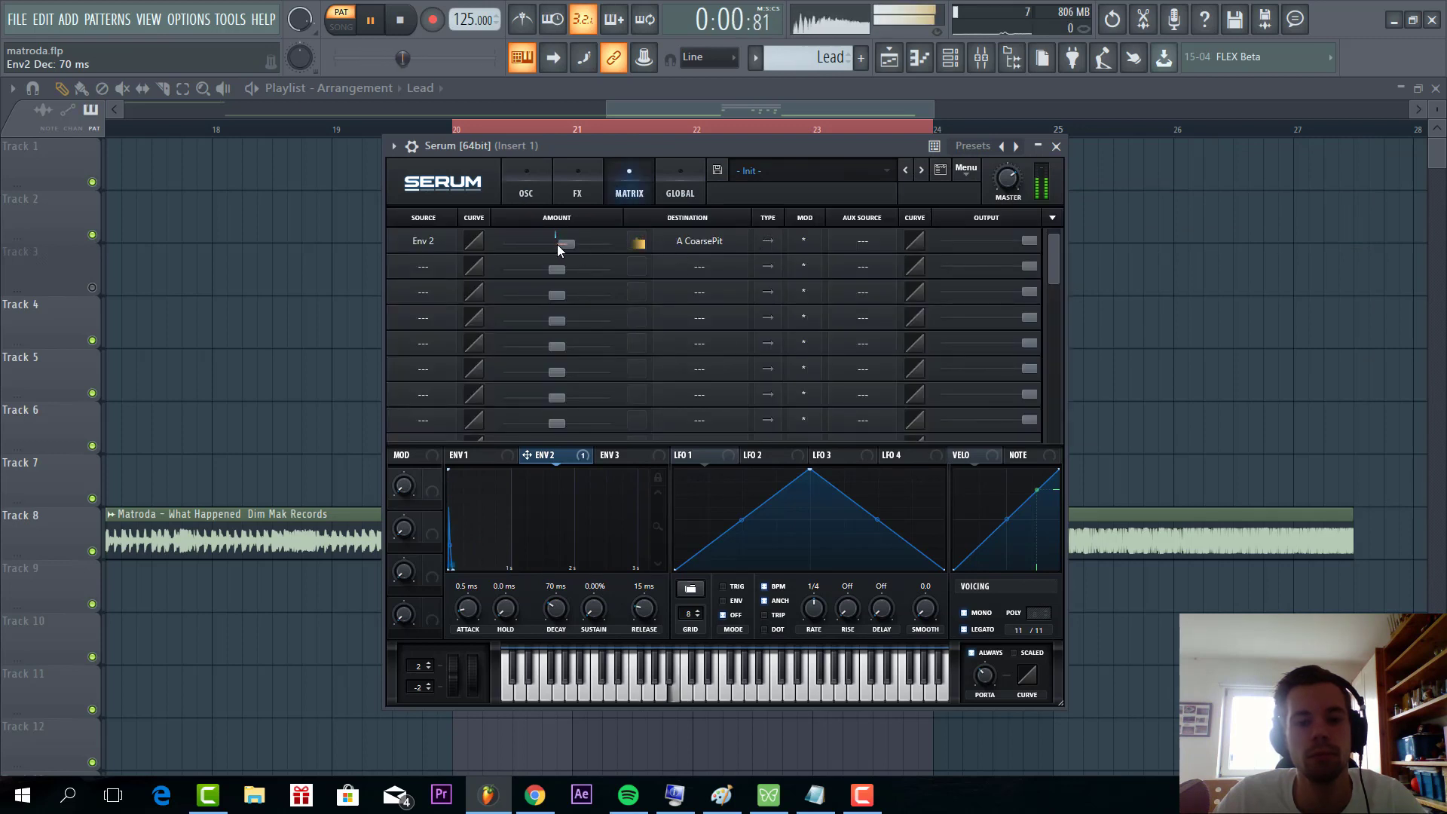
pyautogui.moveTo(553, 241); pyautogui.dragTo(564, 242)
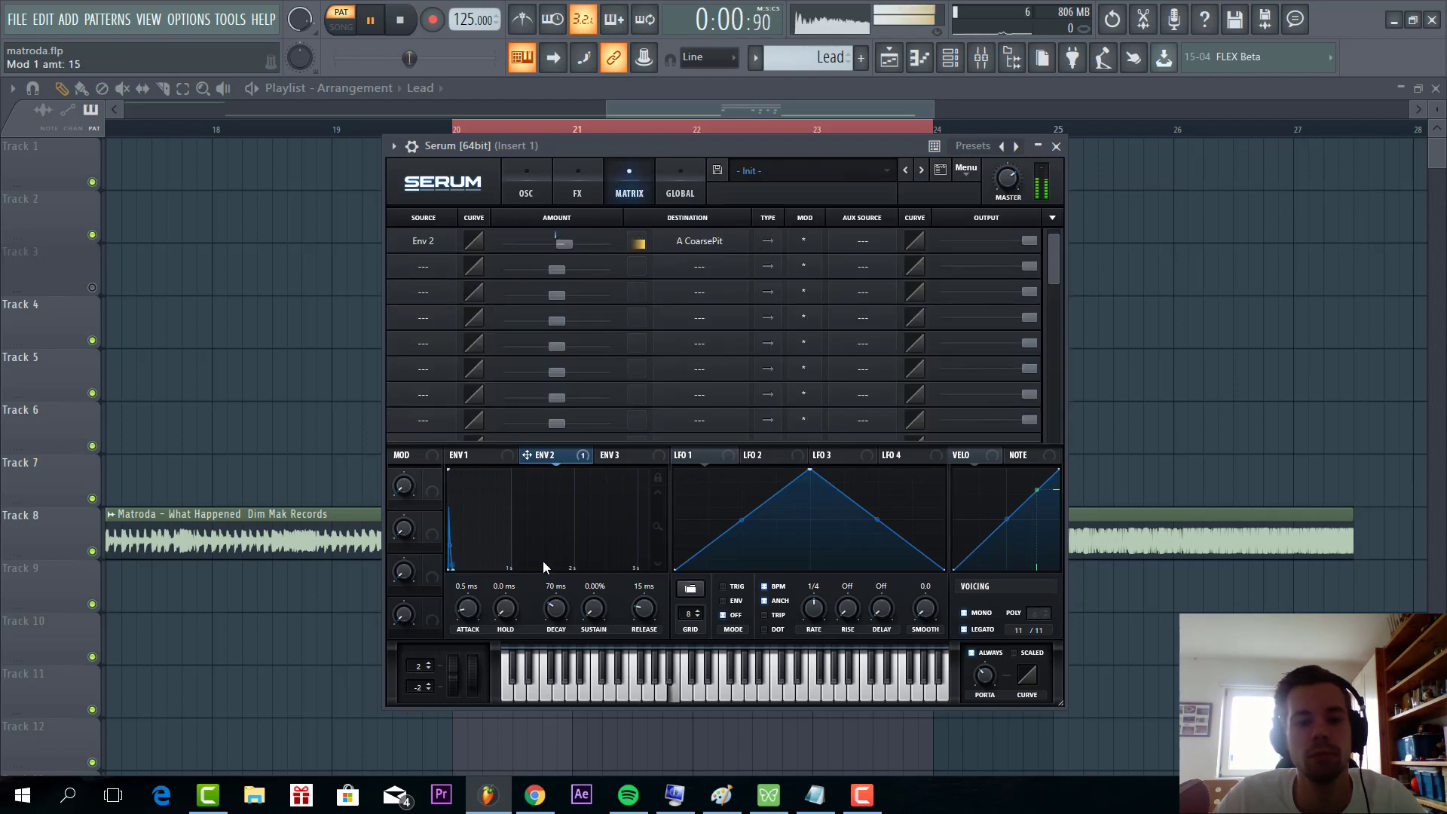
pyautogui.moveTo(556, 607); pyautogui.dragTo(556, 572)
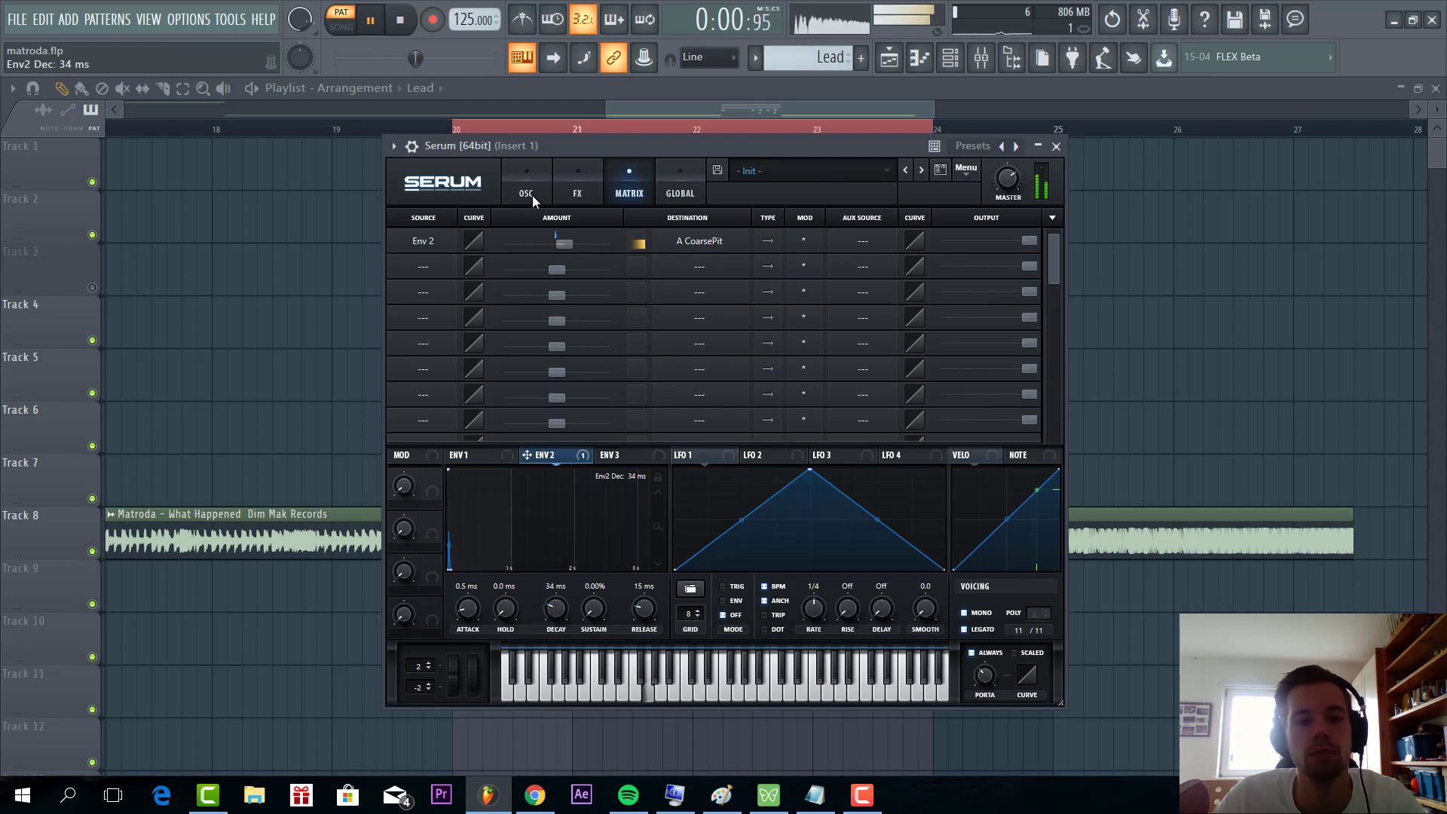
pyautogui.click(525, 181)
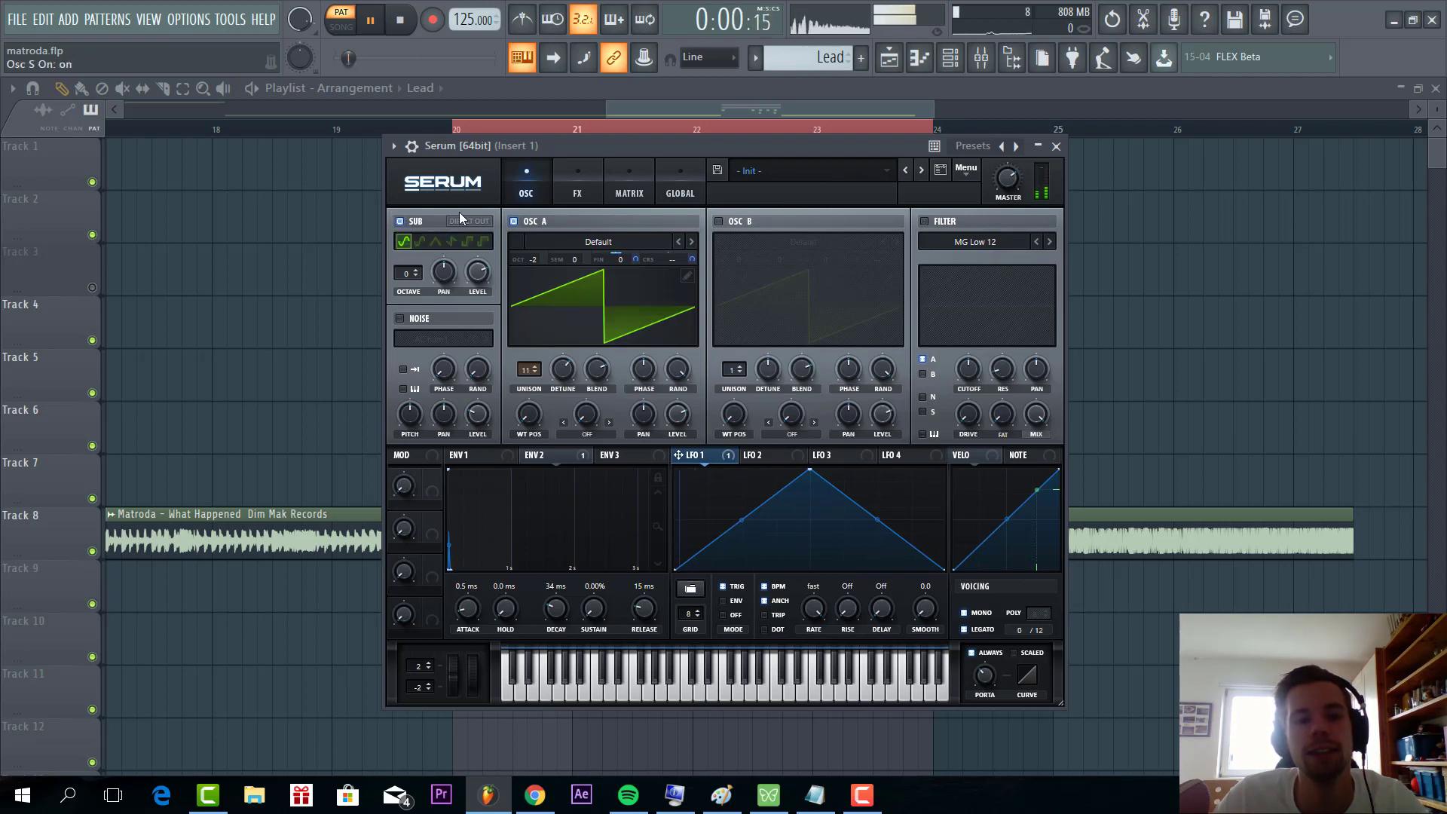
pyautogui.moveTo(407, 271); pyautogui.dragTo(407, 304)
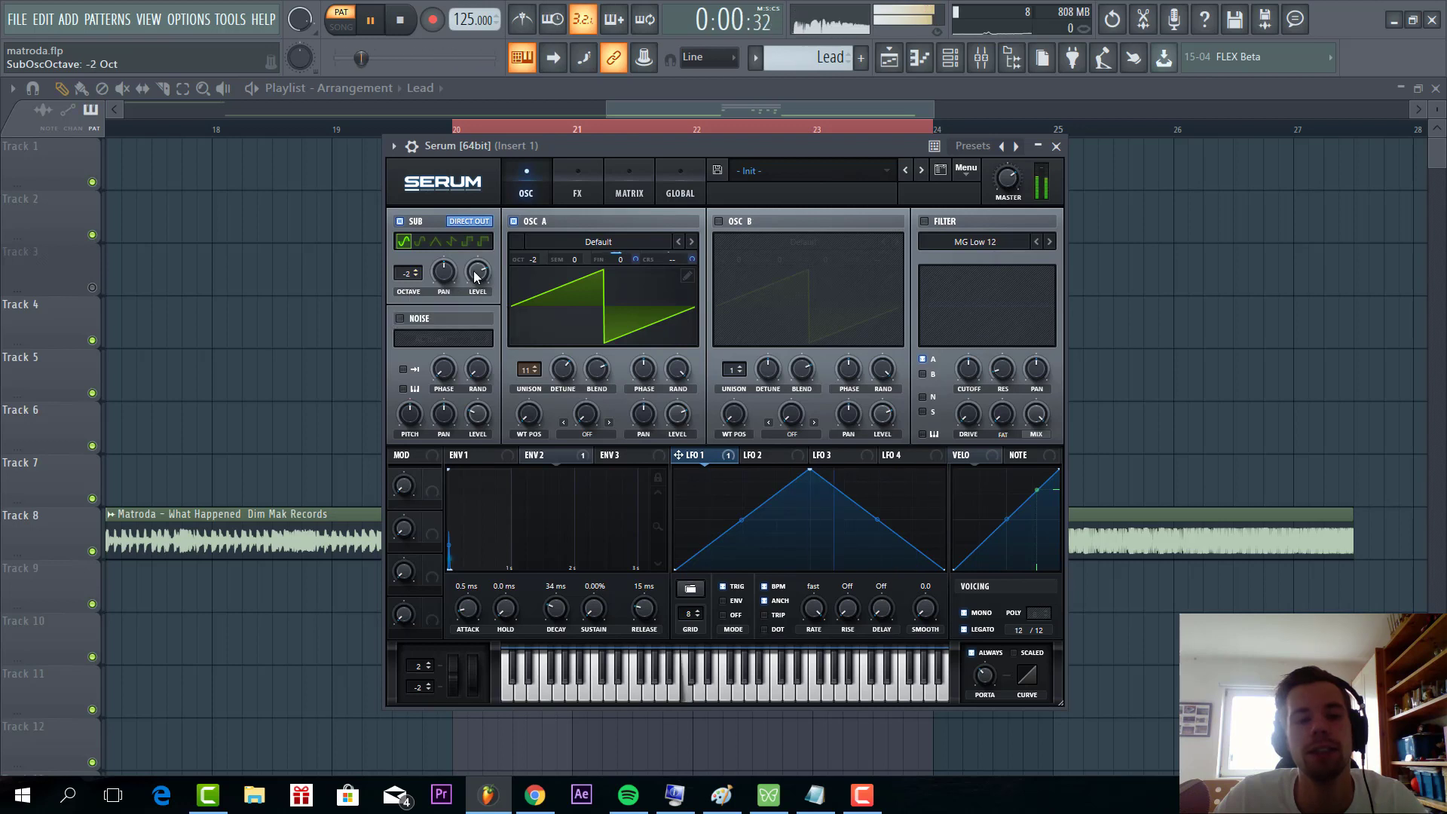
# Step: Enable Hyper/Dimension, HardClip distortion and the compressor in the lead's FX rack
pyautogui.click(576, 179)
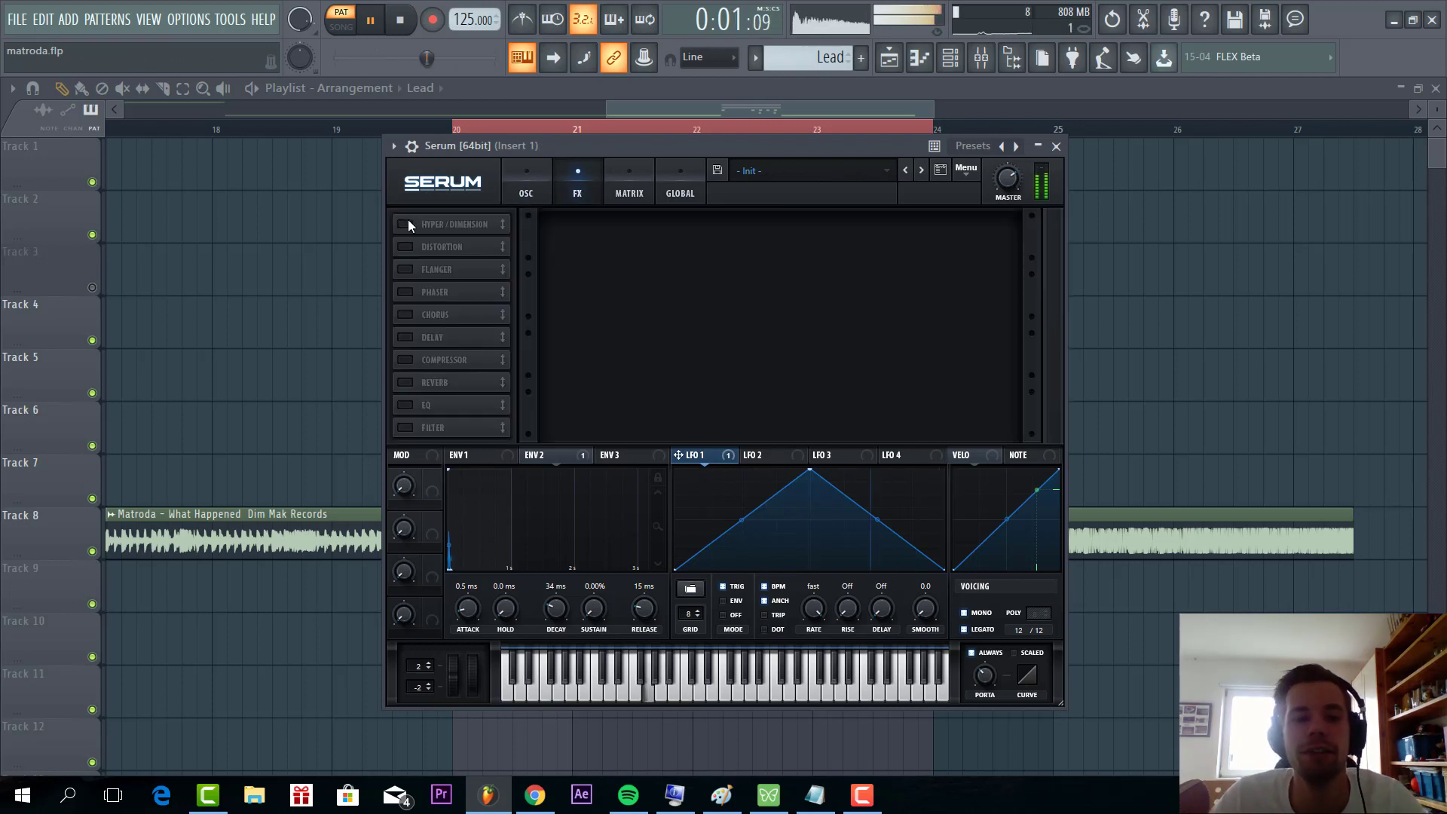
pyautogui.click(401, 223)
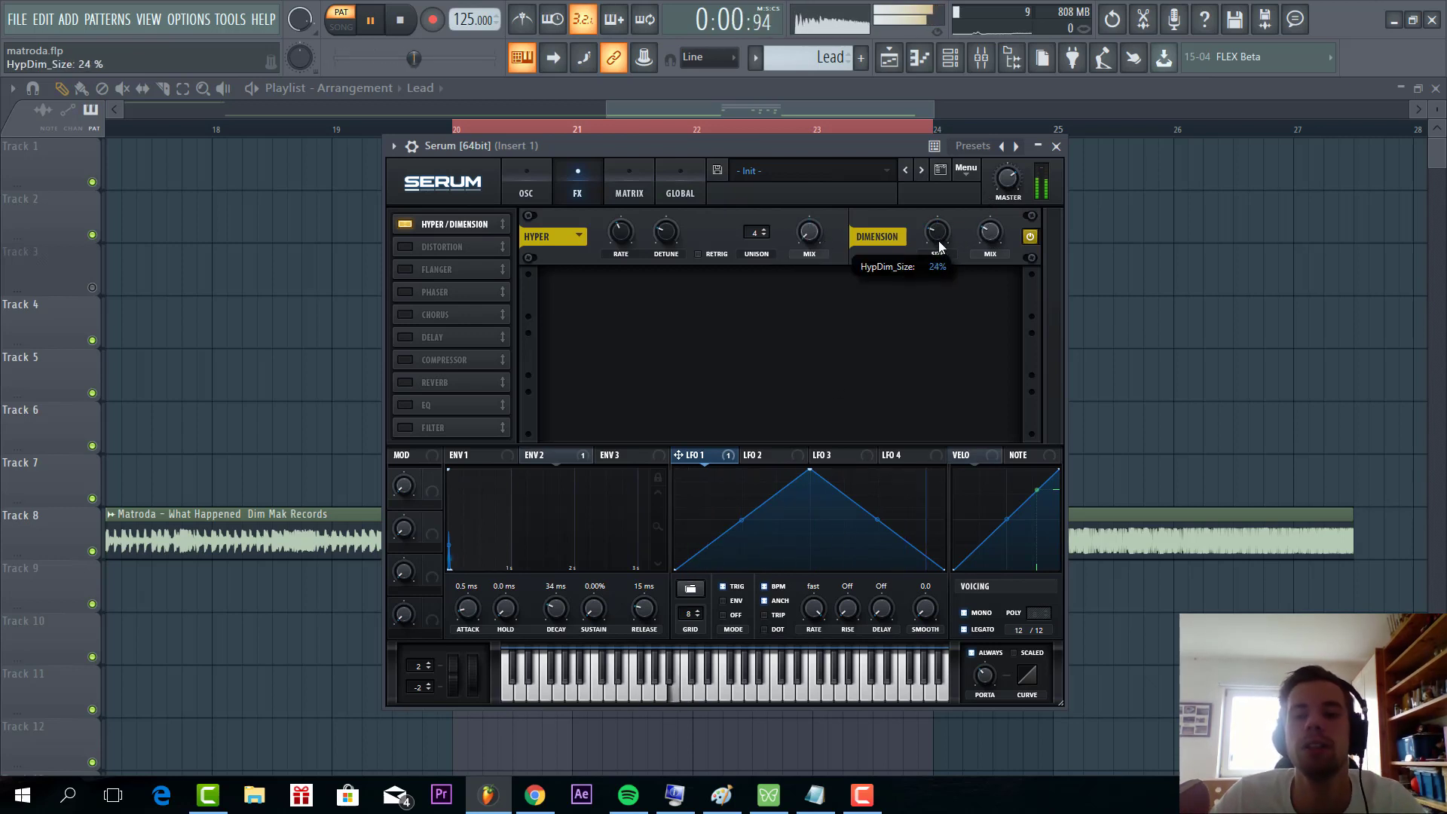
pyautogui.click(402, 246)
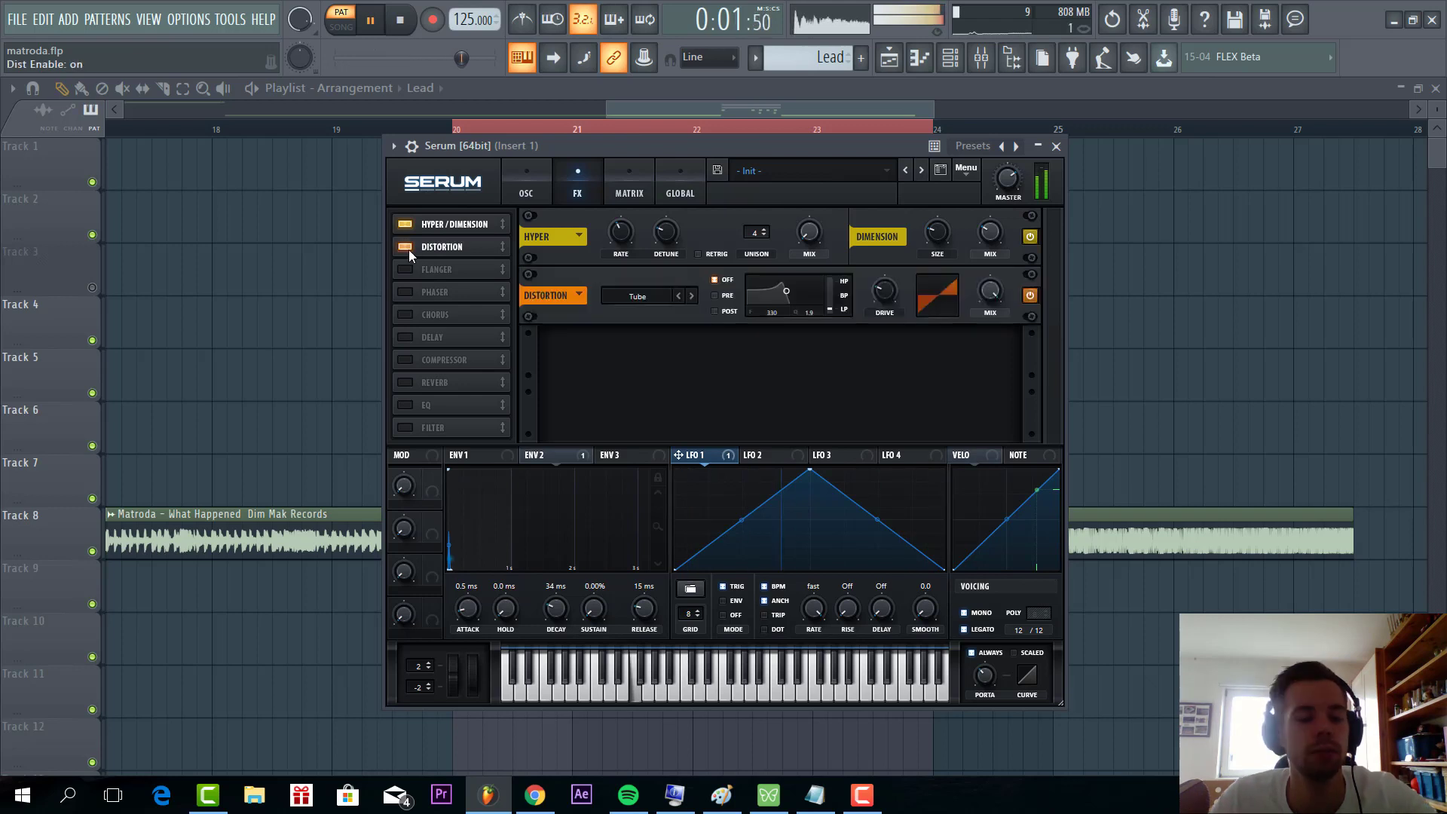
pyautogui.click(690, 295)
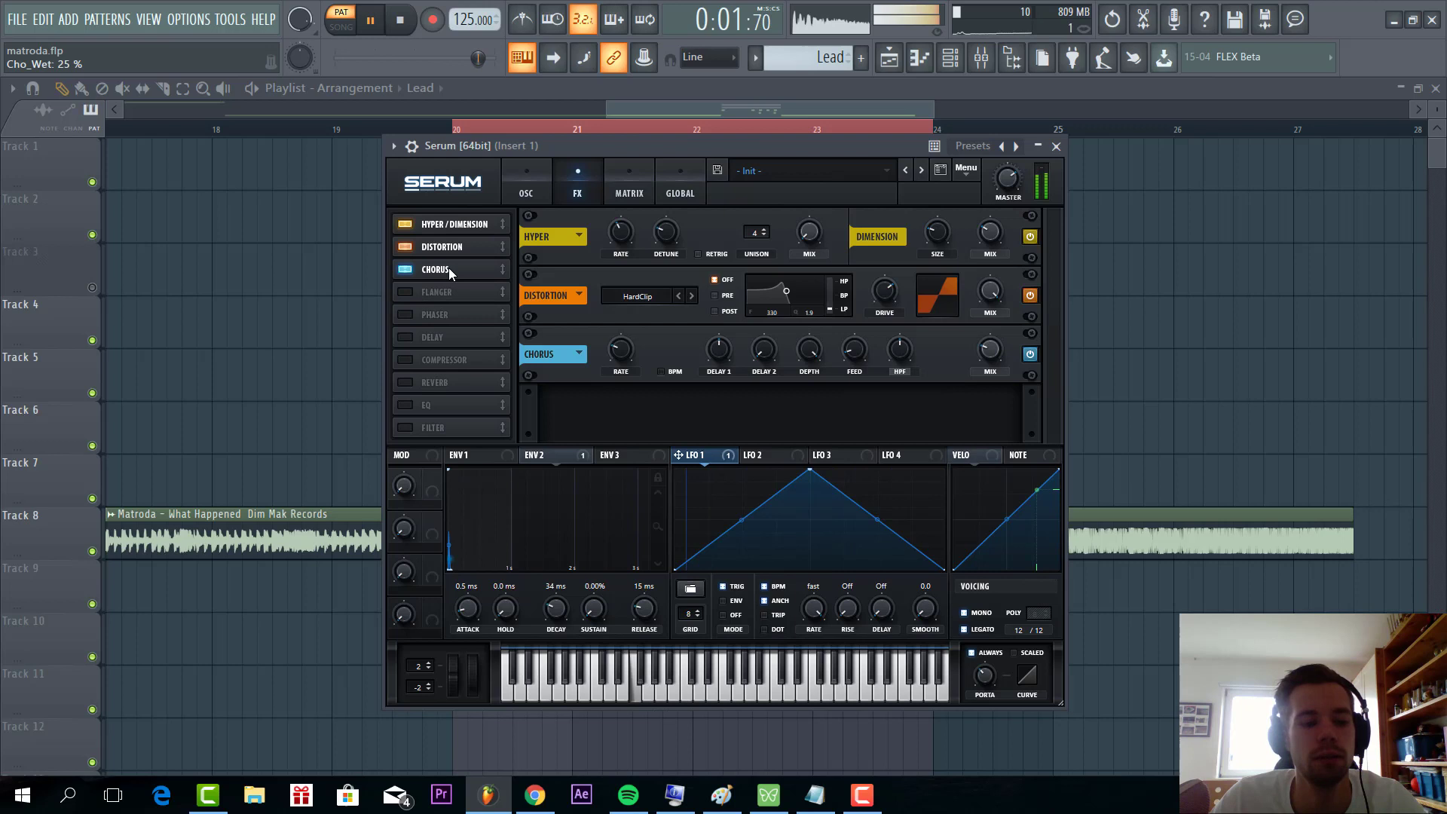
pyautogui.click(443, 286)
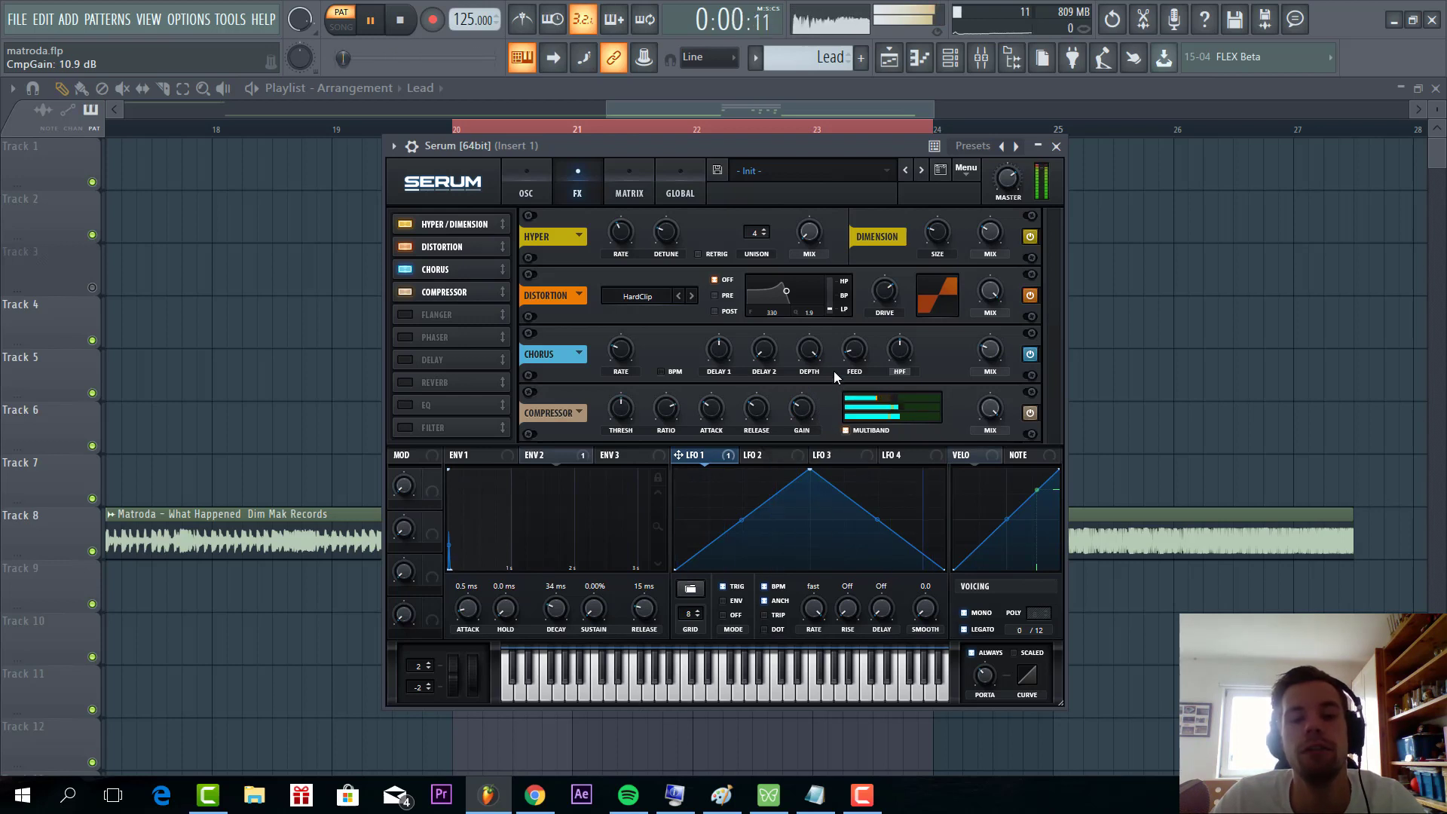
# Step: Enable the EQ with its low band near 186 Hz and high band near 3.1 kHz
pyautogui.click(403, 406)
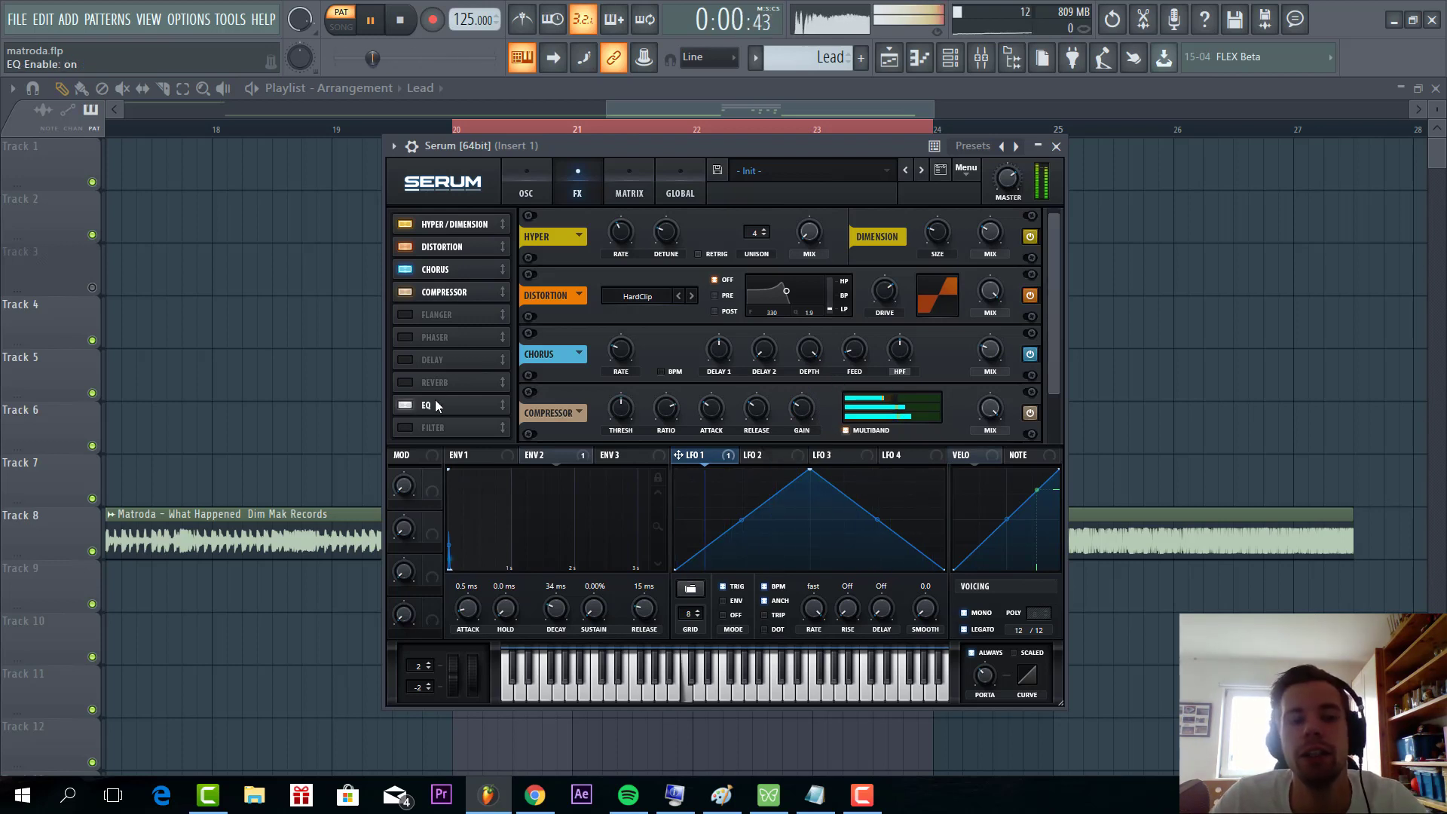
pyautogui.click(425, 404)
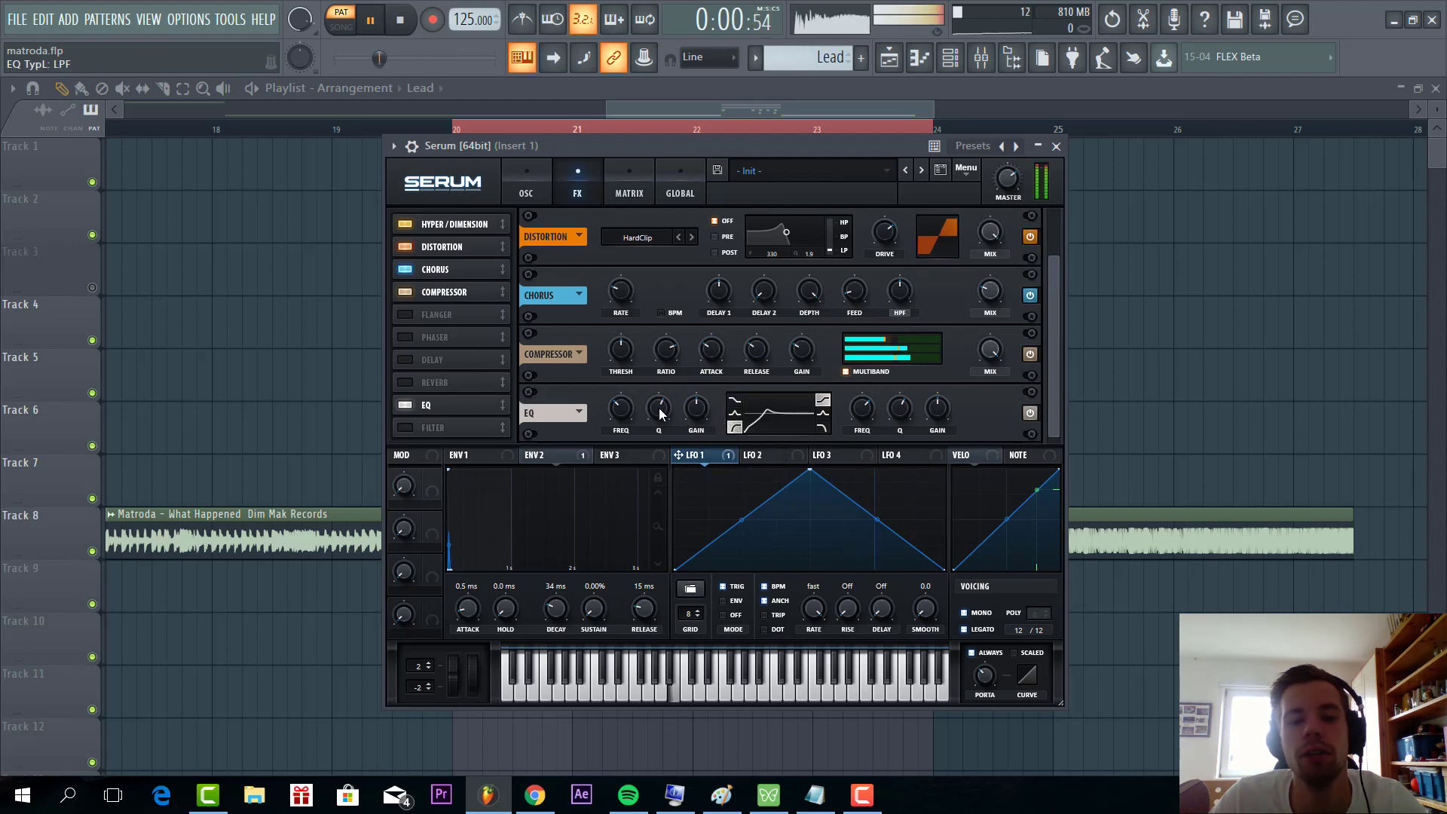
pyautogui.moveTo(620, 409); pyautogui.dragTo(619, 420)
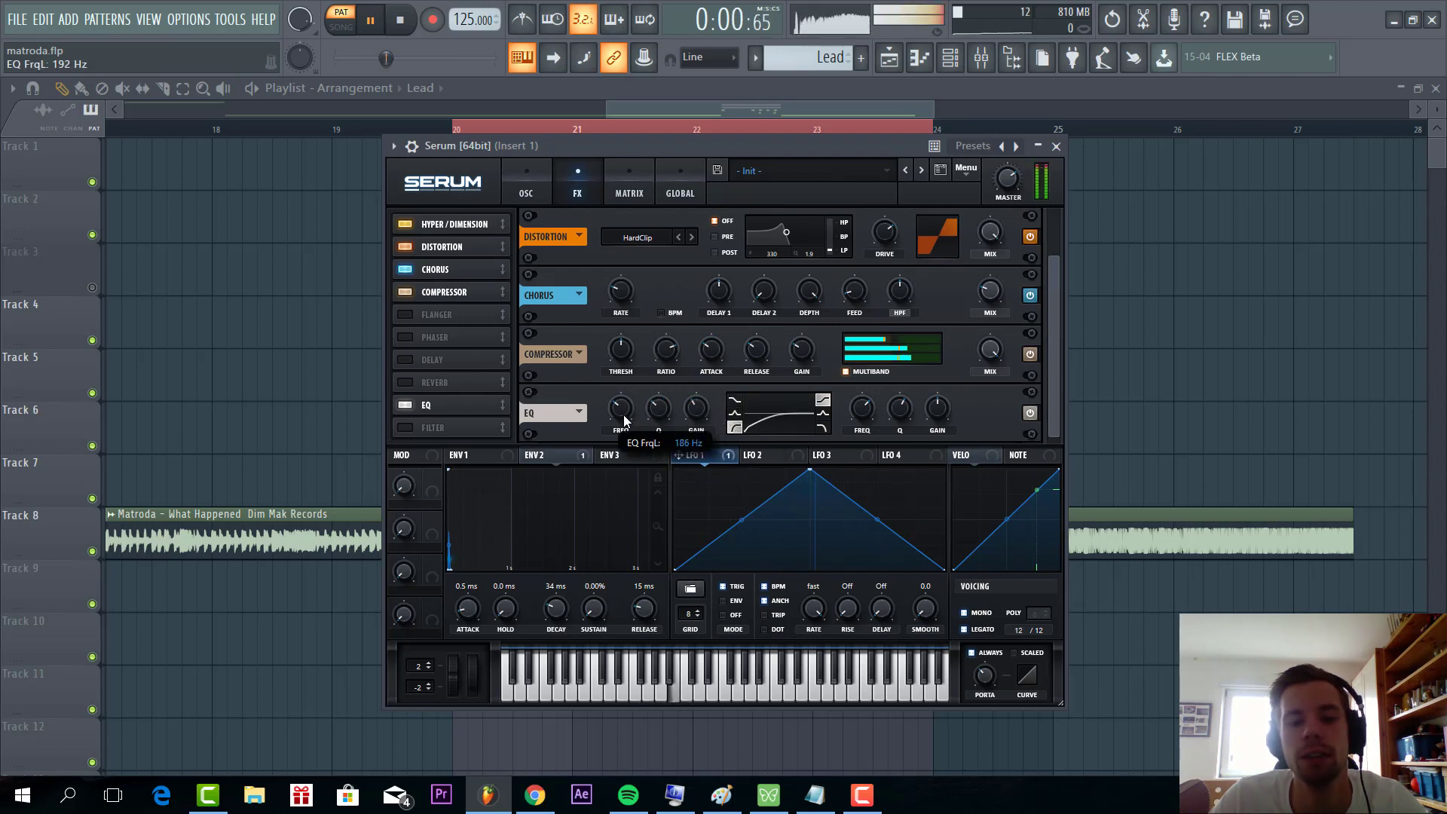
pyautogui.moveTo(619, 408); pyautogui.dragTo(619, 434)
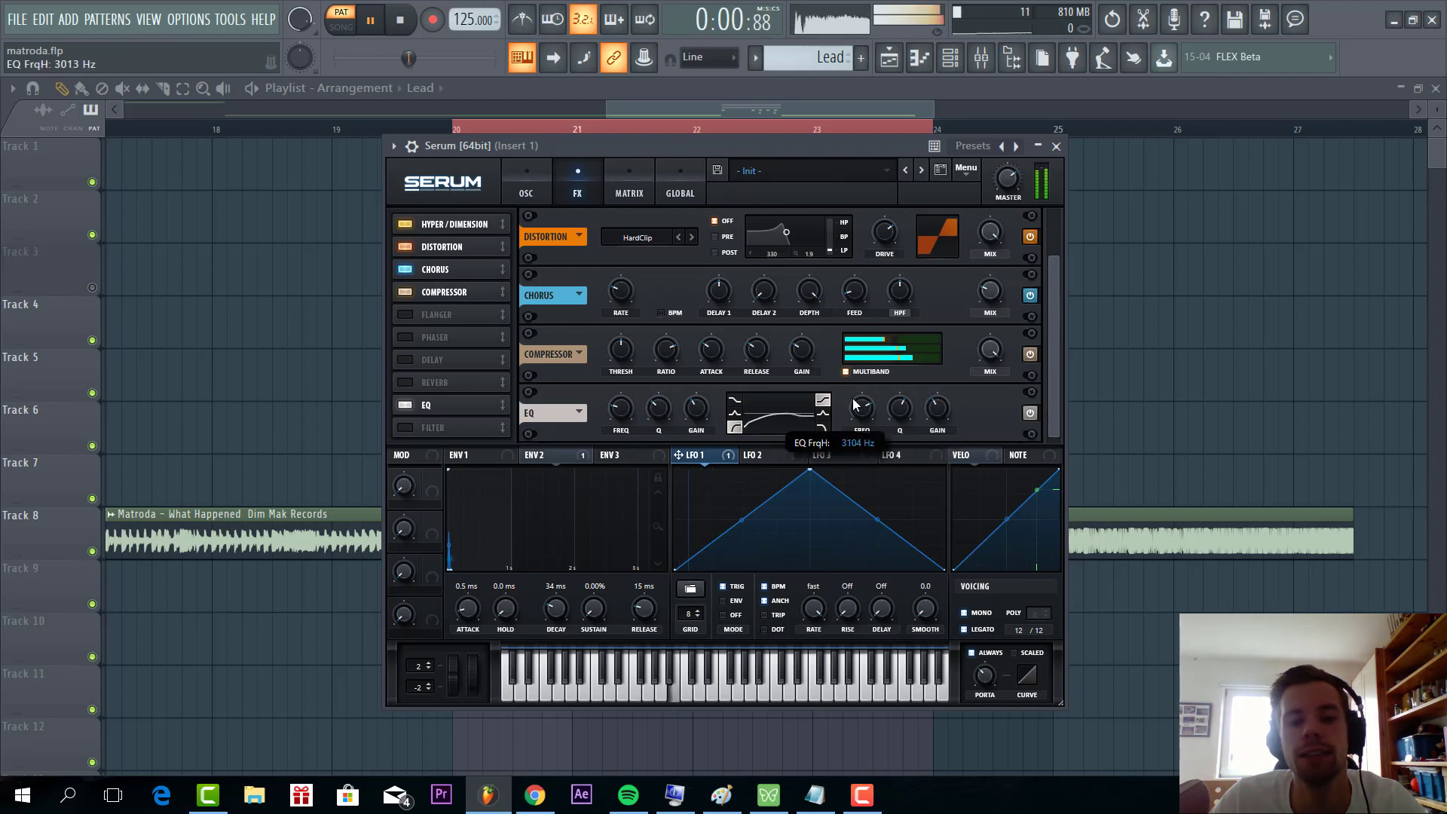
# Step: Add delay and reverb to the lead chain and close the Serum window
pyautogui.click(461, 453)
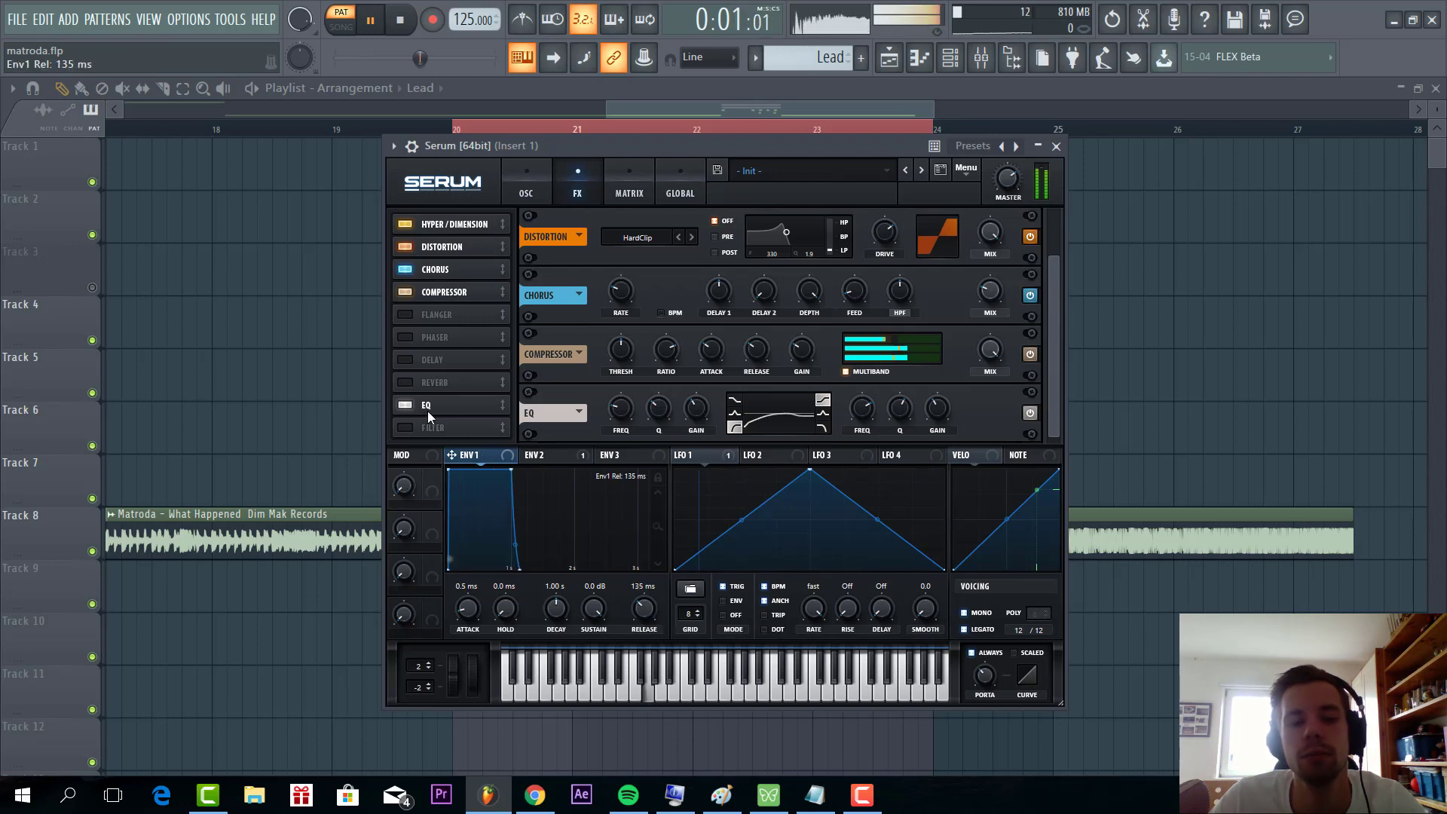
pyautogui.click(404, 382)
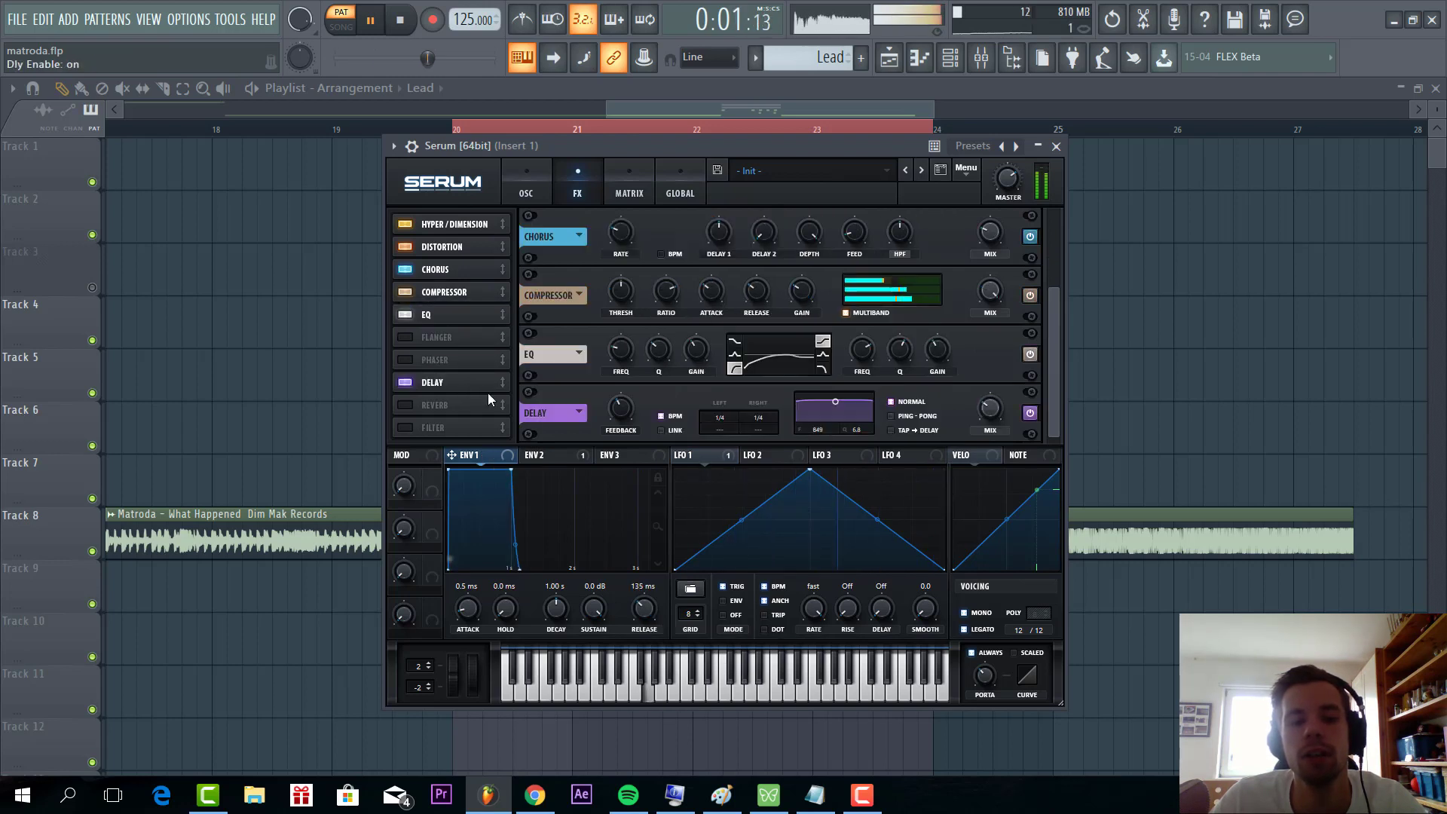
pyautogui.click(883, 416)
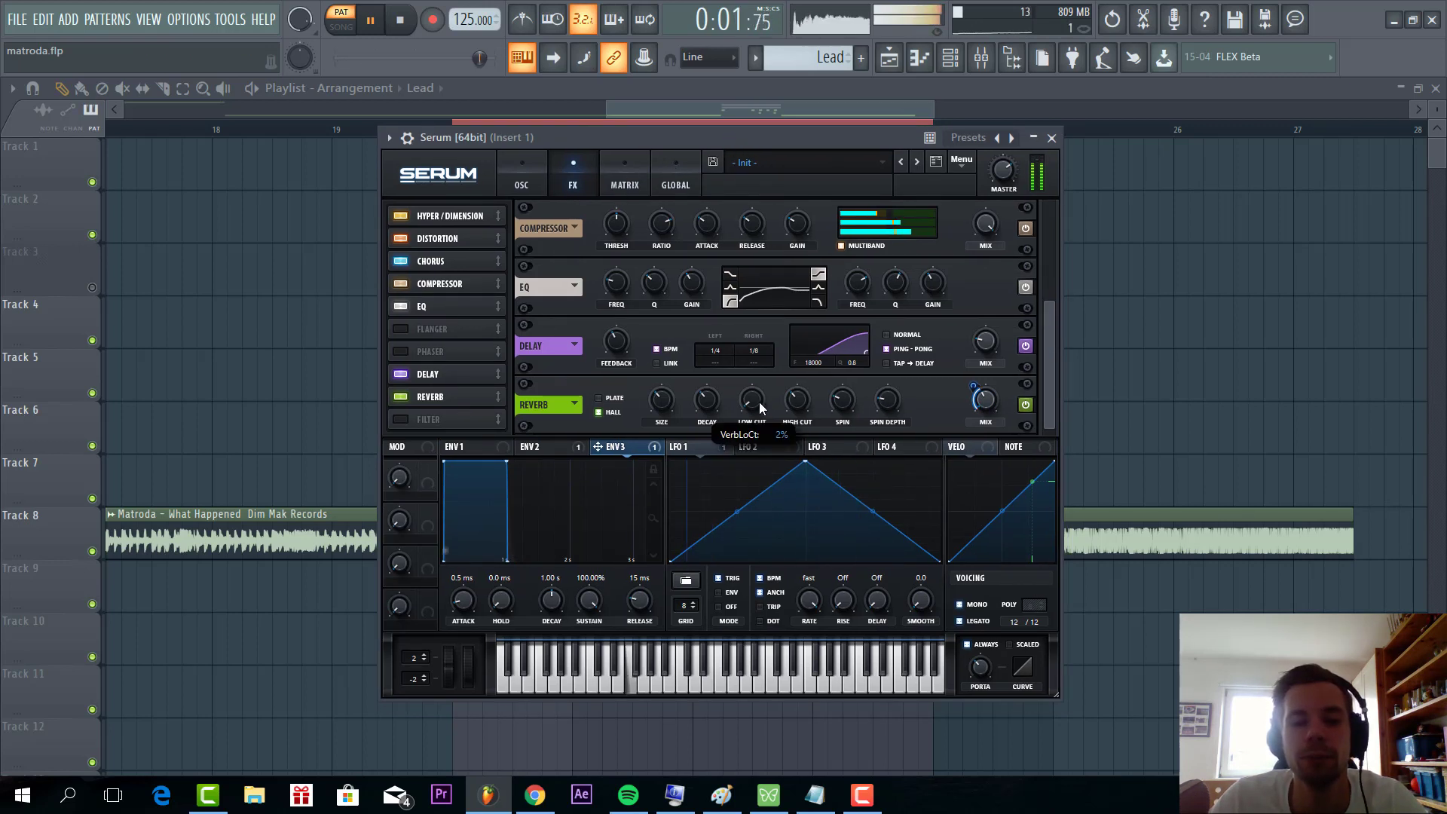
pyautogui.click(1050, 137)
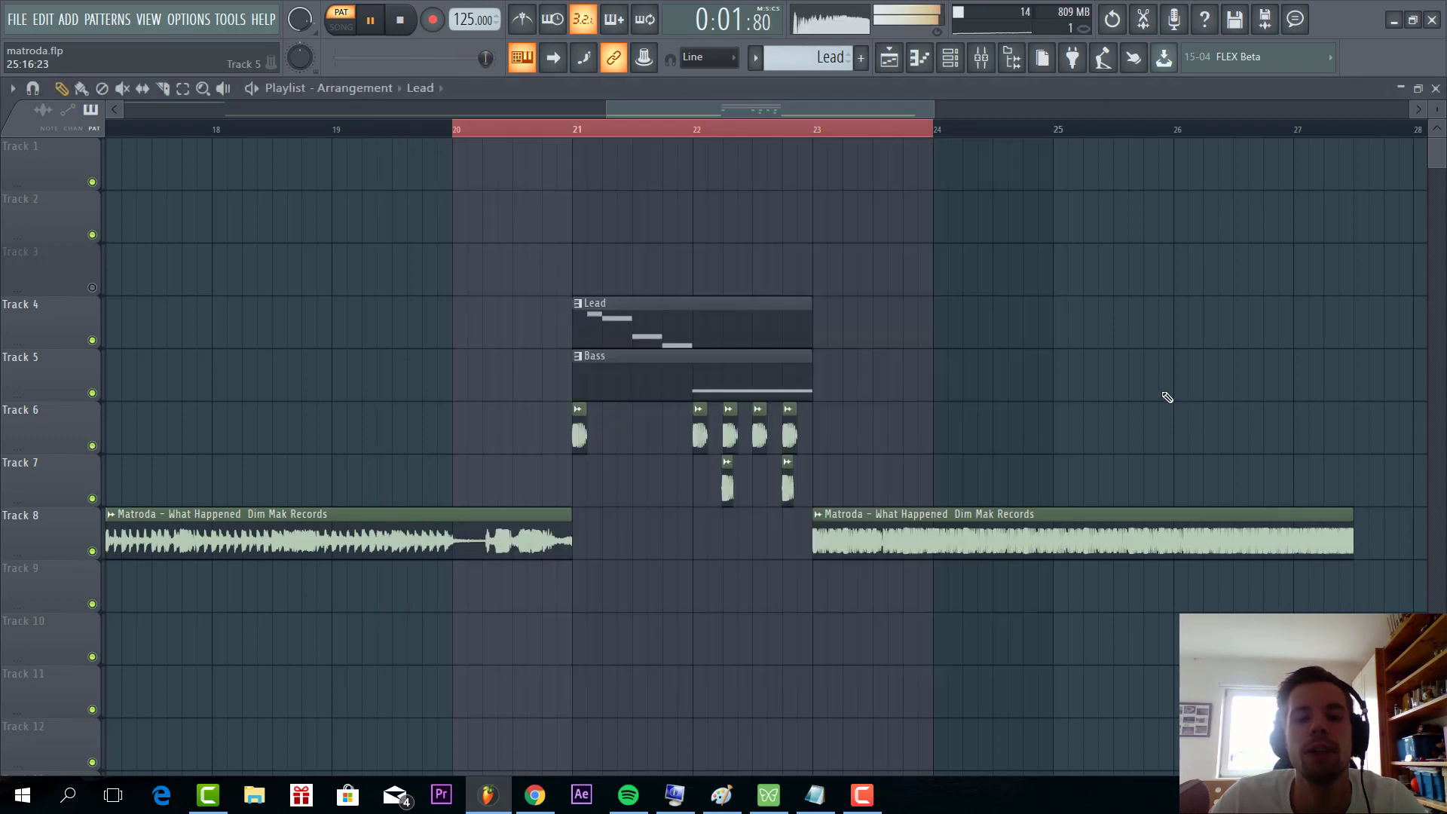
# Step: Open the Bass channel's Serum instance showing its init patch
pyautogui.click(369, 18)
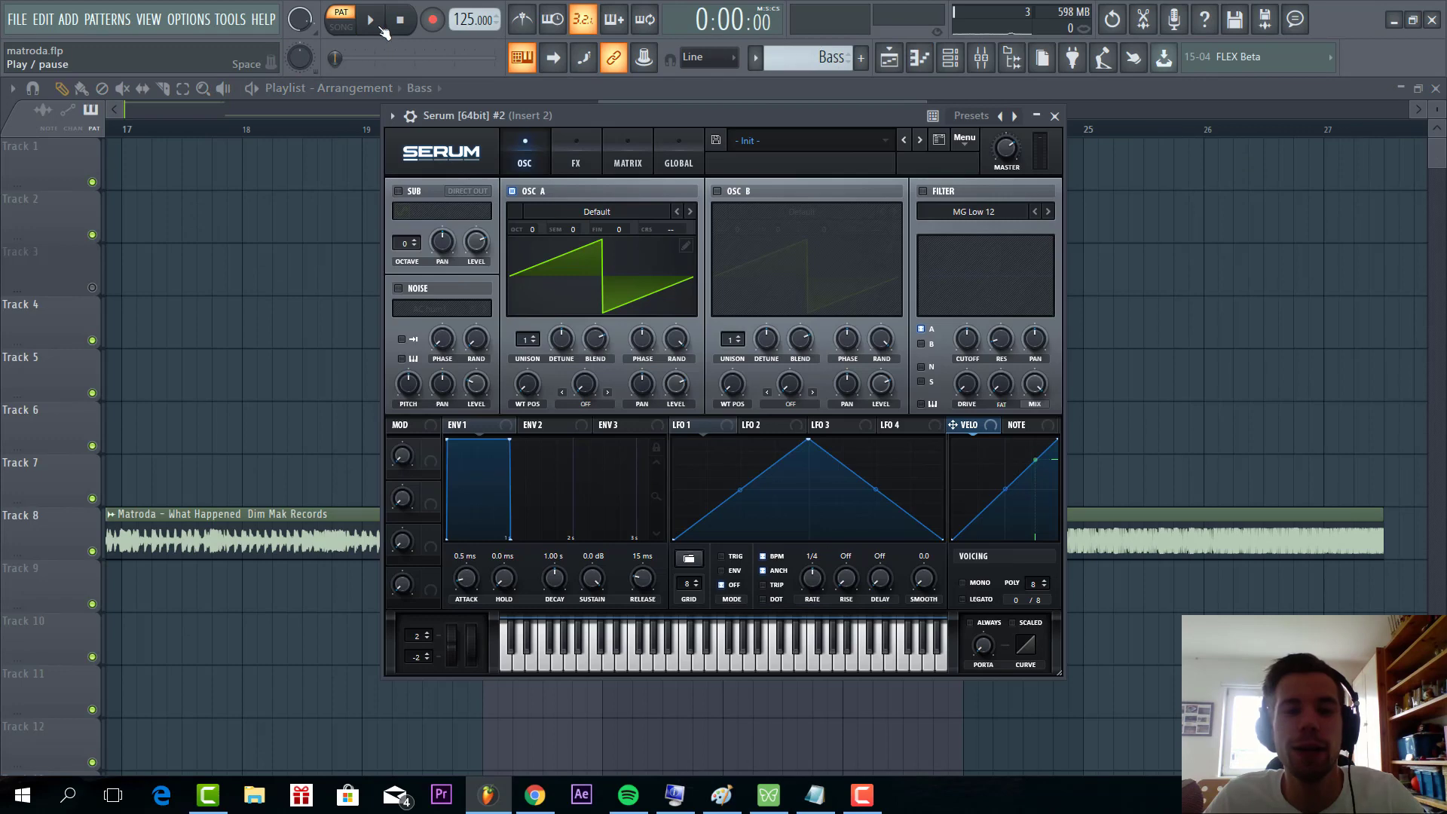
# Step: With playback running, load the SawRoundedToSquare wavetable on OSC A at −2 octaves
pyautogui.click(369, 18)
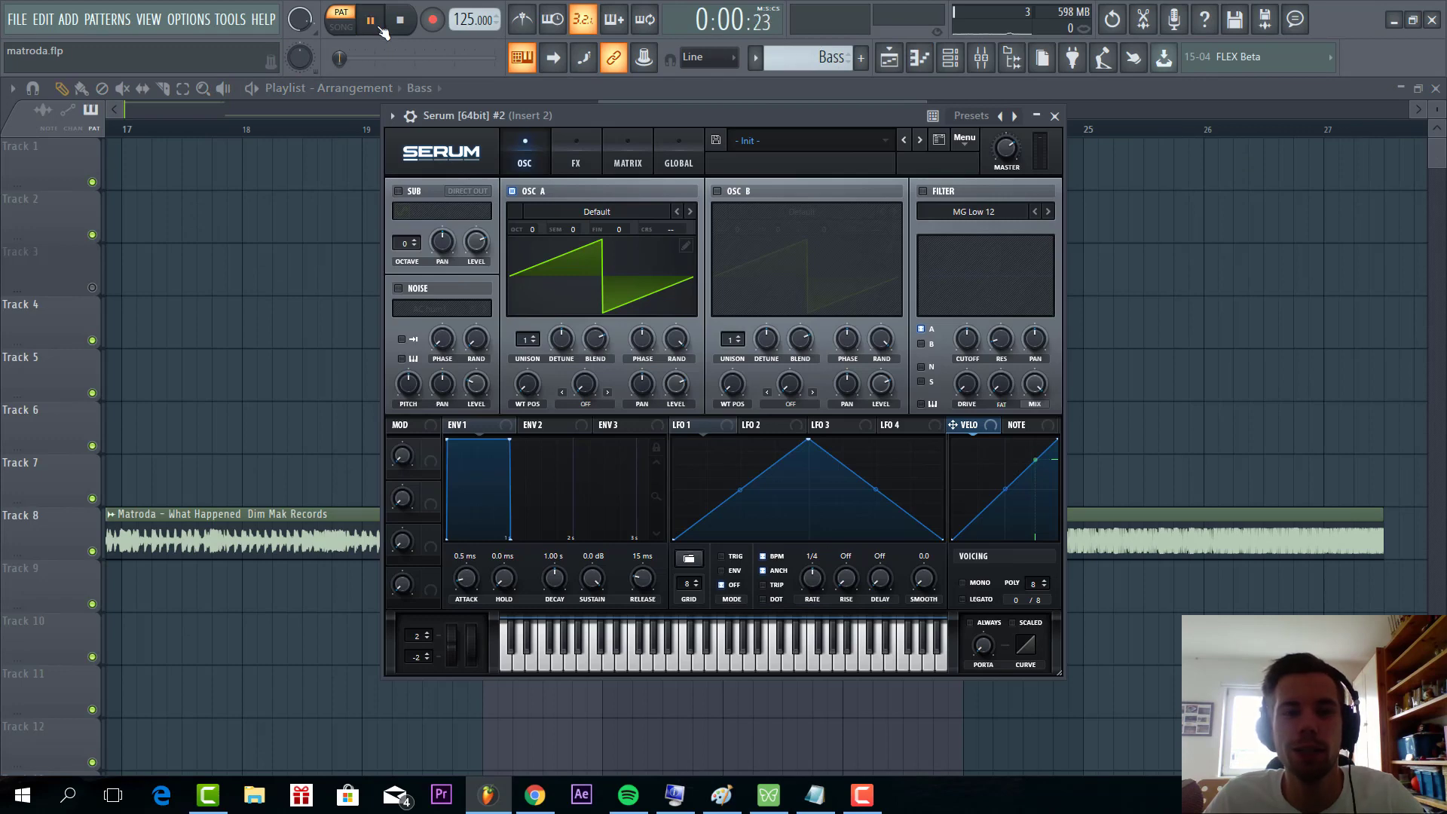
pyautogui.click(597, 211)
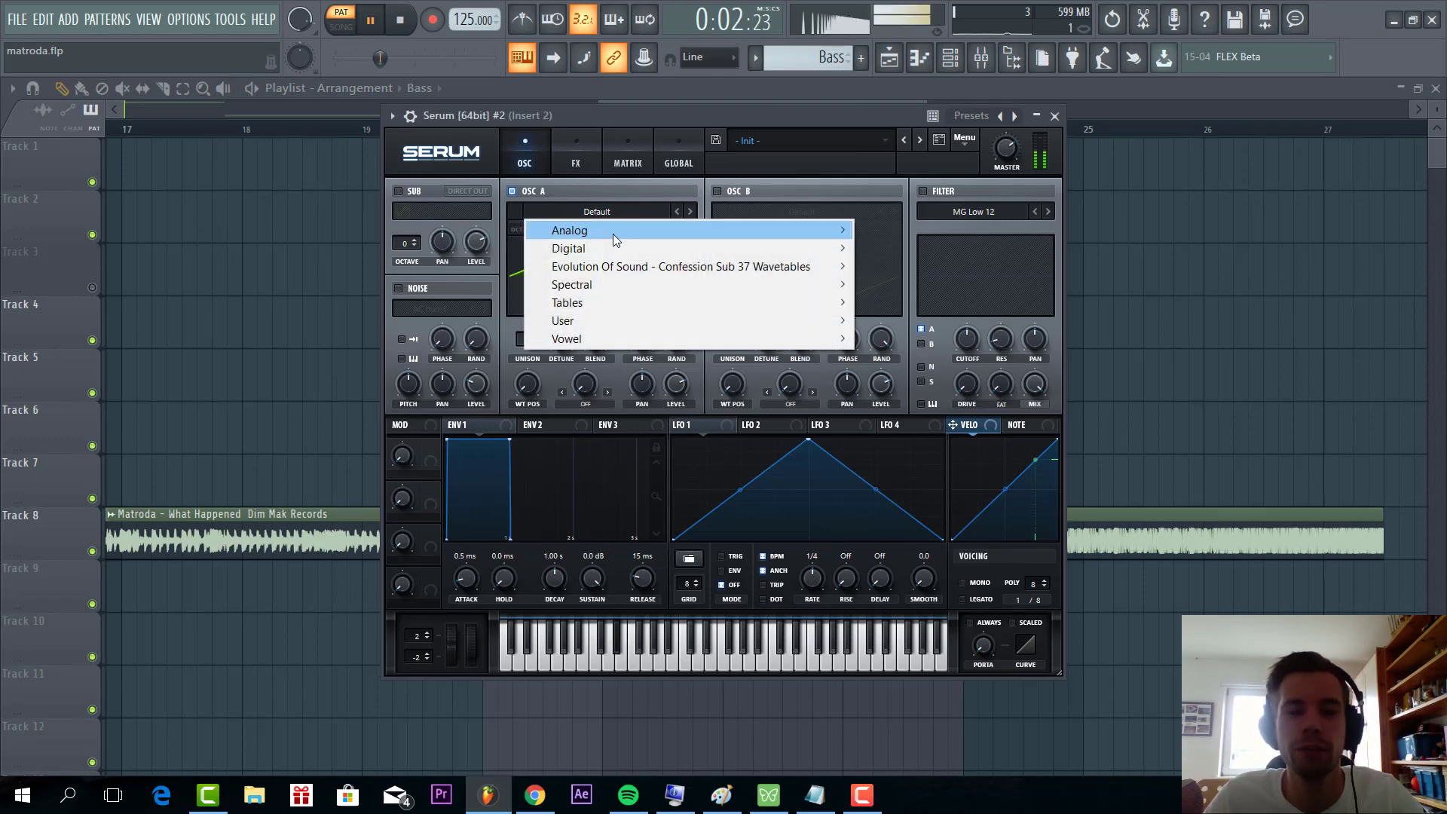
pyautogui.click(569, 229)
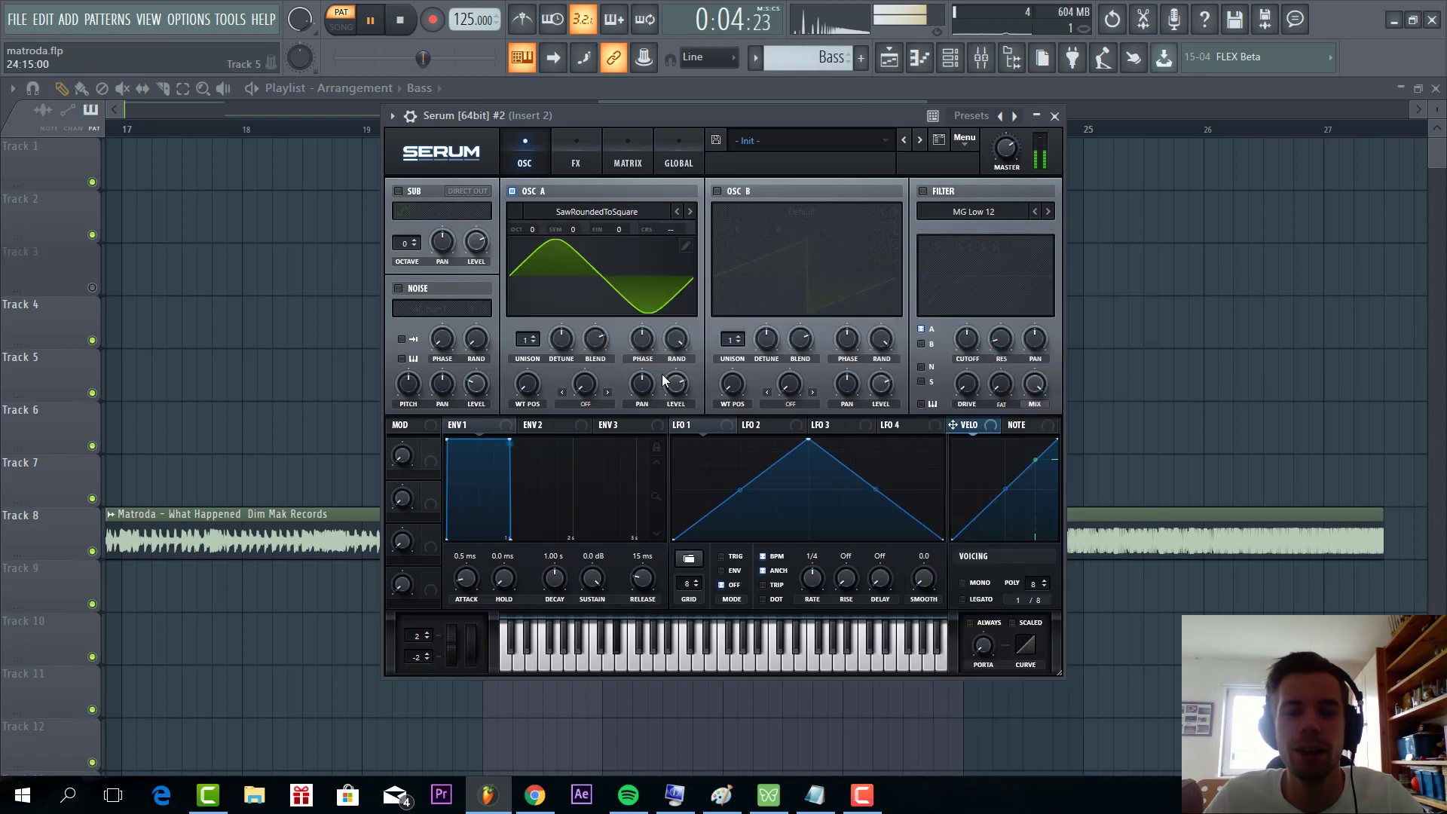
pyautogui.moveTo(527, 381); pyautogui.dragTo(527, 369)
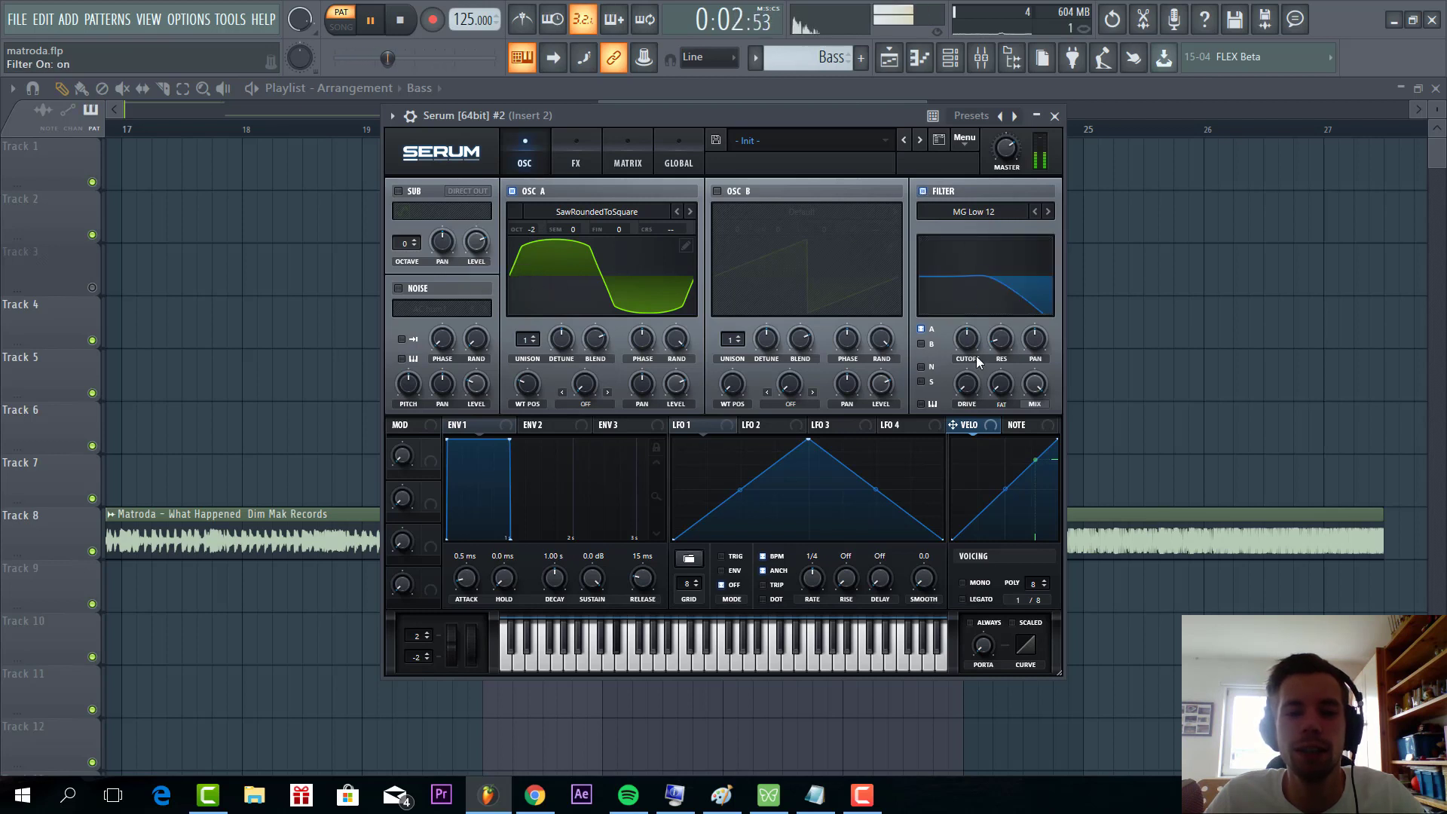
# Step: Low-pass filter the bass and shape a smoothed, curved LFO 1 wobbling the cutoff
pyautogui.click(687, 425)
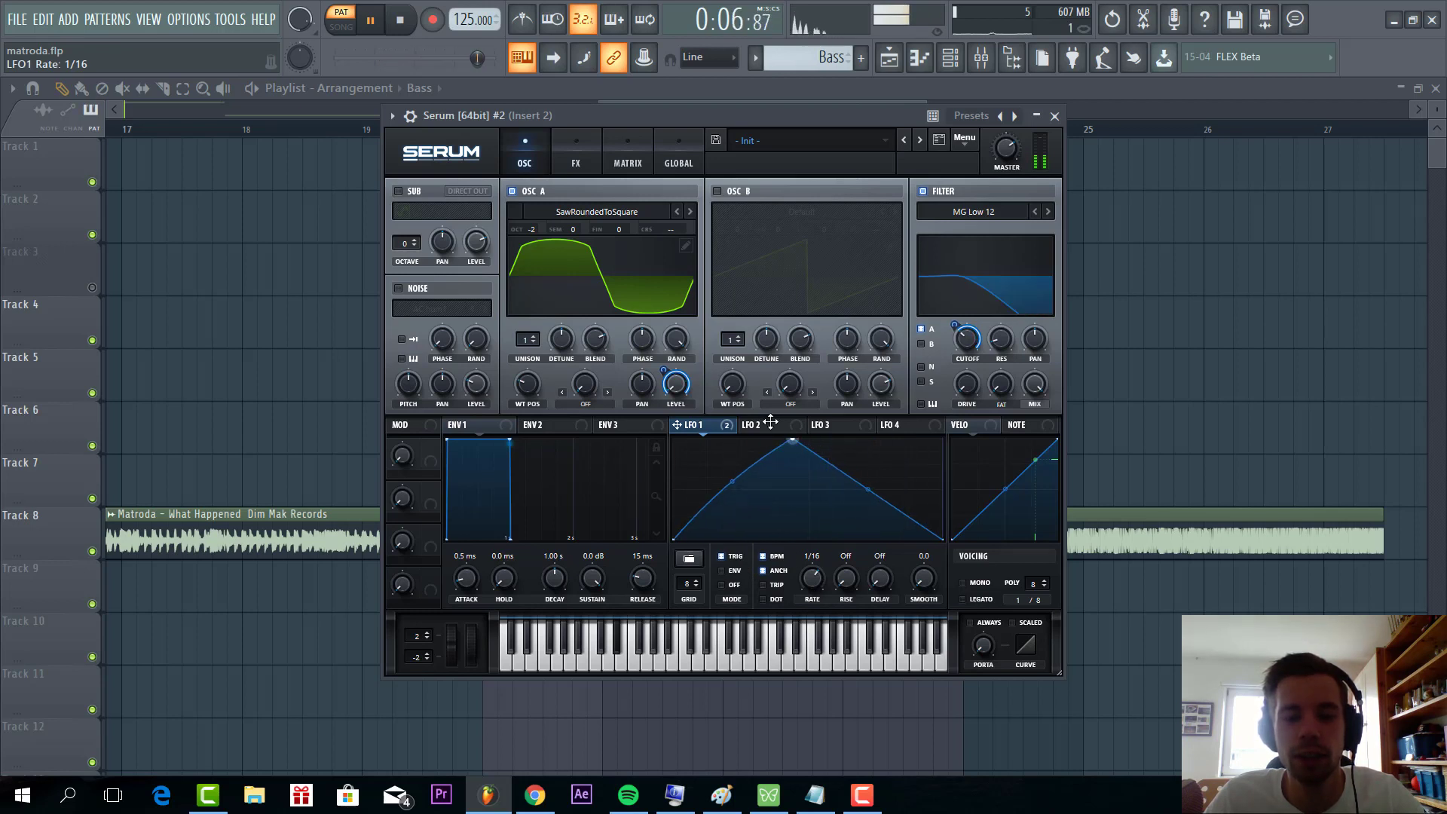
pyautogui.moveTo(791, 438); pyautogui.dragTo(792, 471)
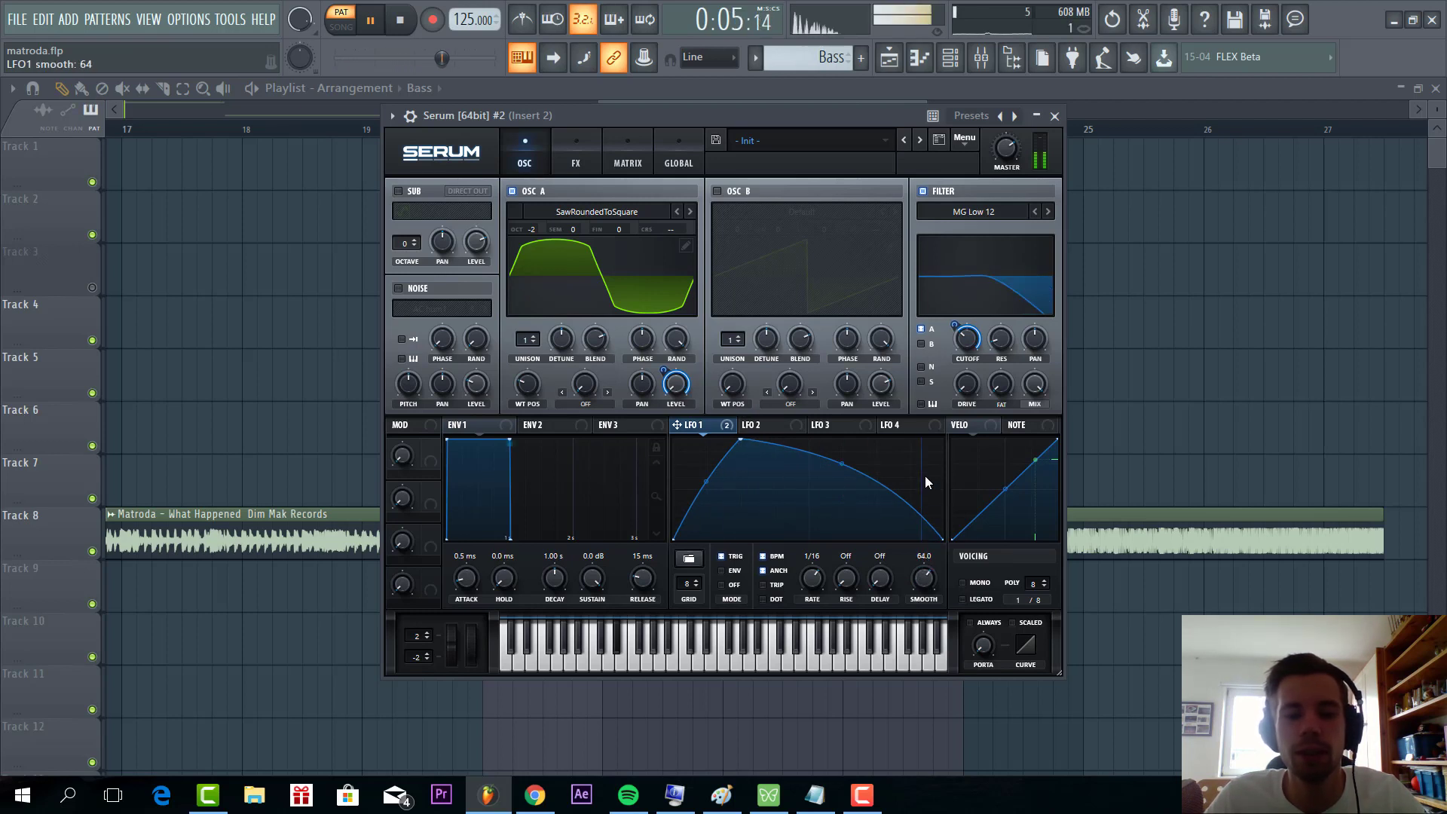
pyautogui.moveTo(924, 577); pyautogui.dragTo(924, 553)
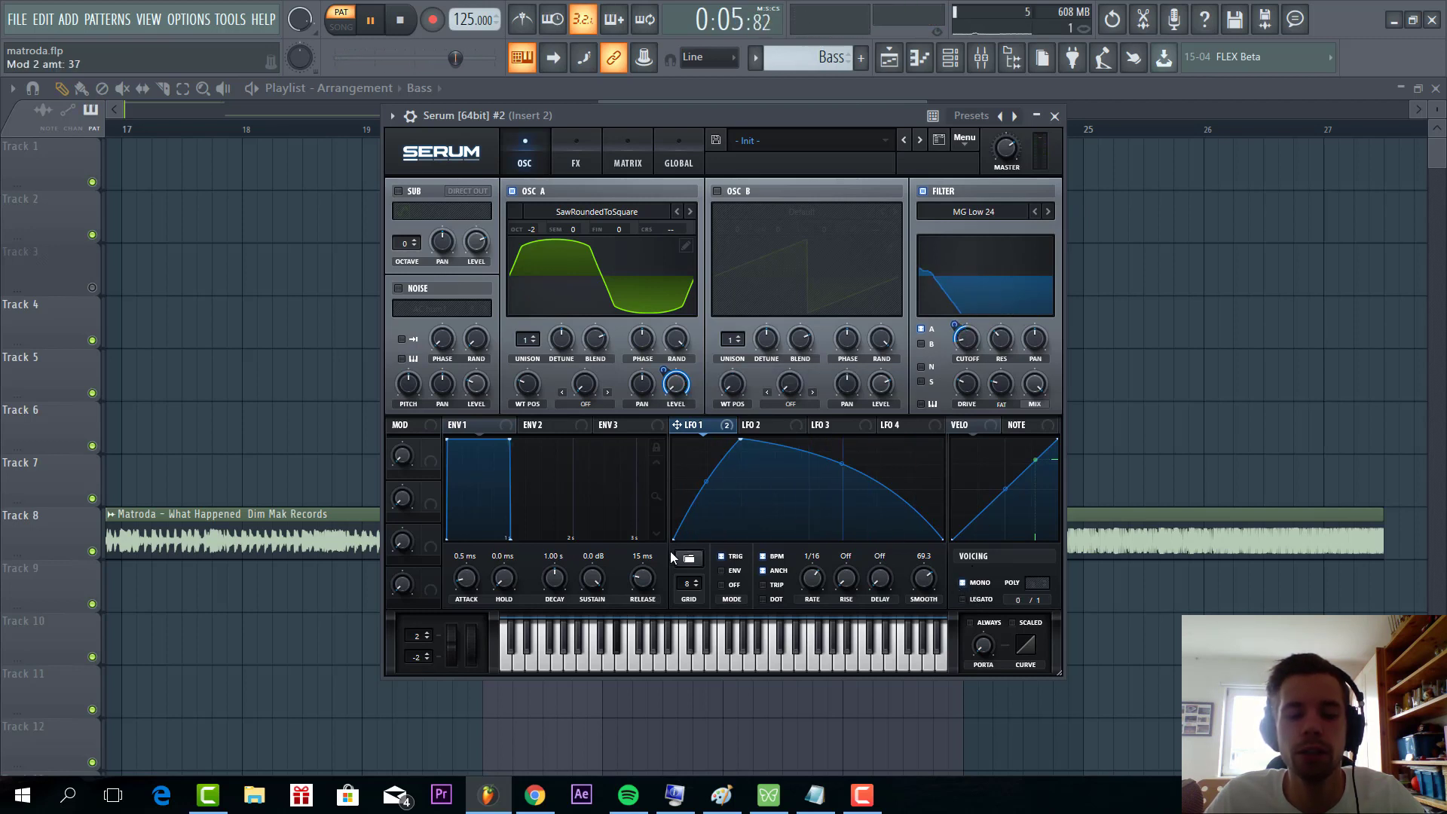
pyautogui.click(574, 153)
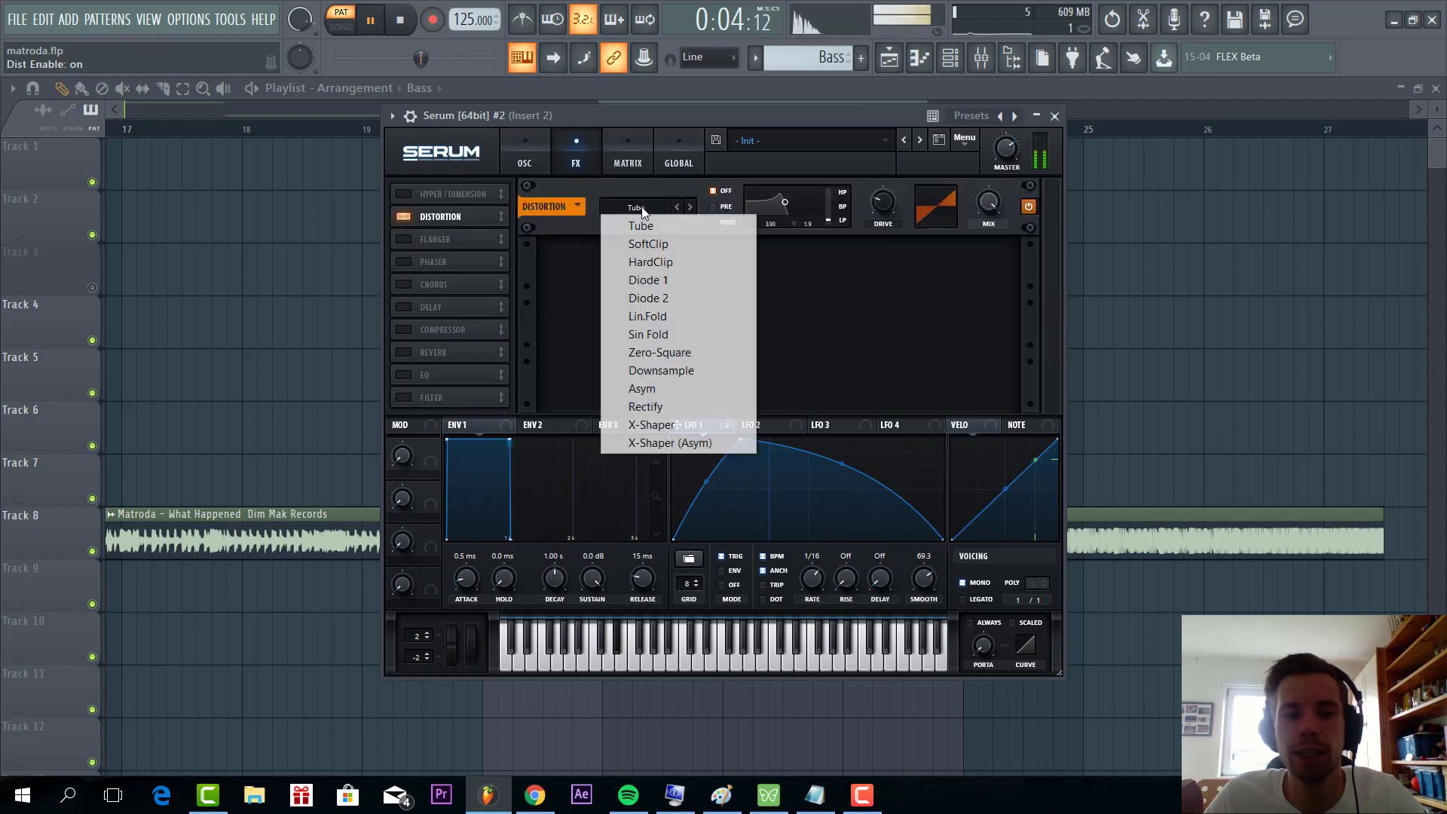
# Step: Set the bass distortion to Downsample mode with about 25% drive
pyautogui.click(660, 371)
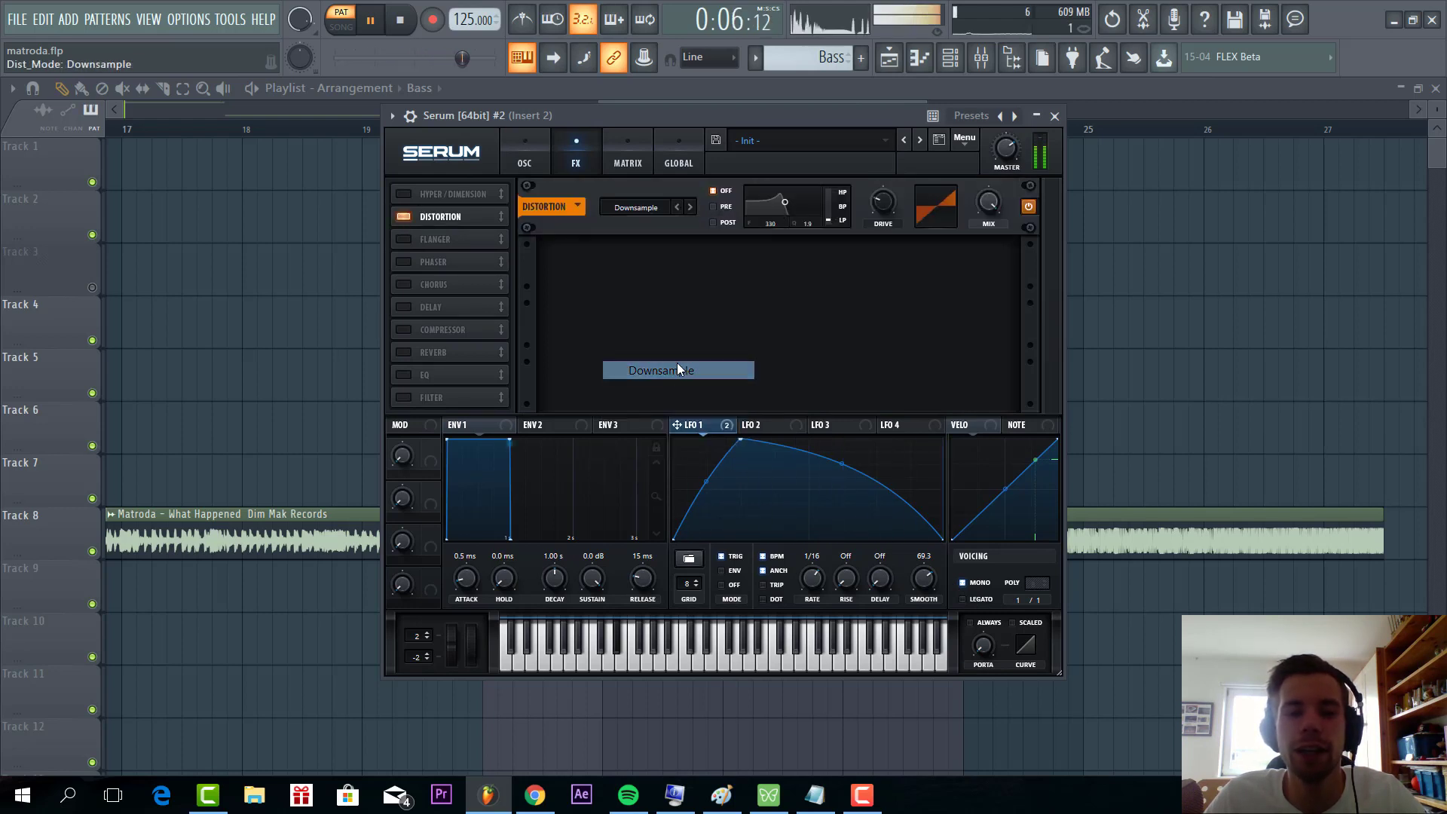
pyautogui.moveTo(881, 201)
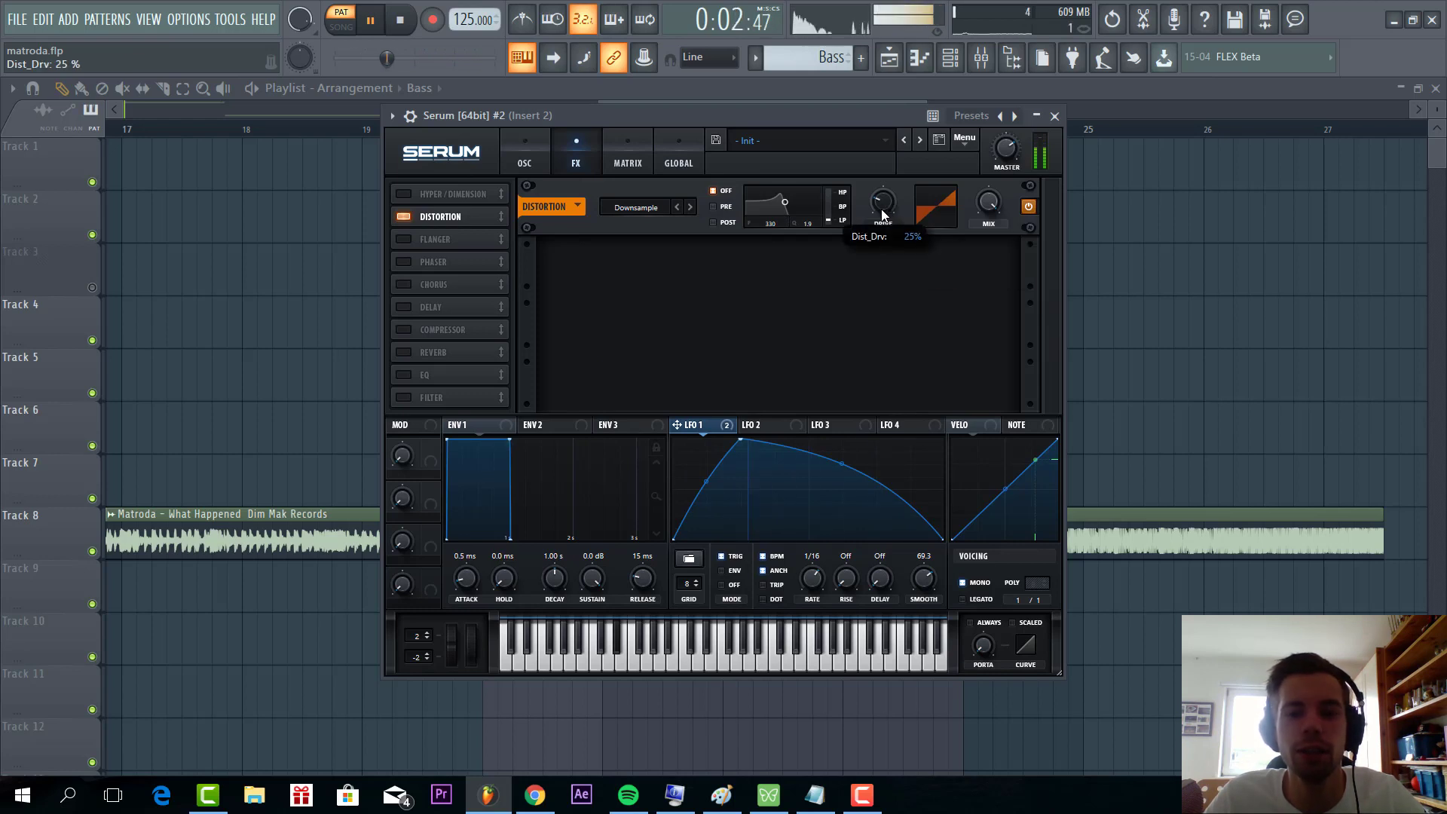
pyautogui.moveTo(881, 205); pyautogui.dragTo(882, 195)
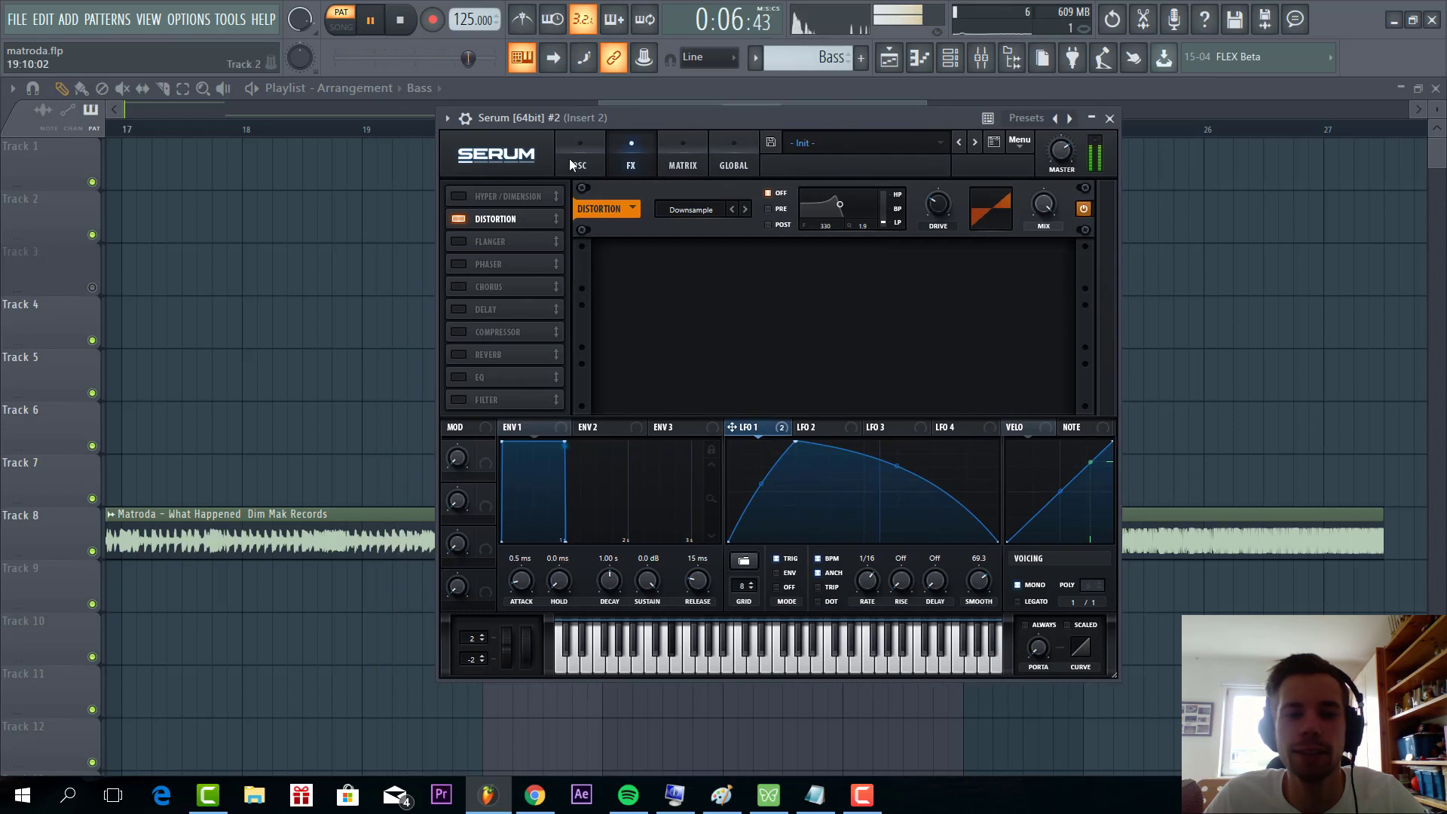
# Step: Reduce LFO 1's cutoff depth and settle the filter cutoff near 16 Hz
pyautogui.click(578, 154)
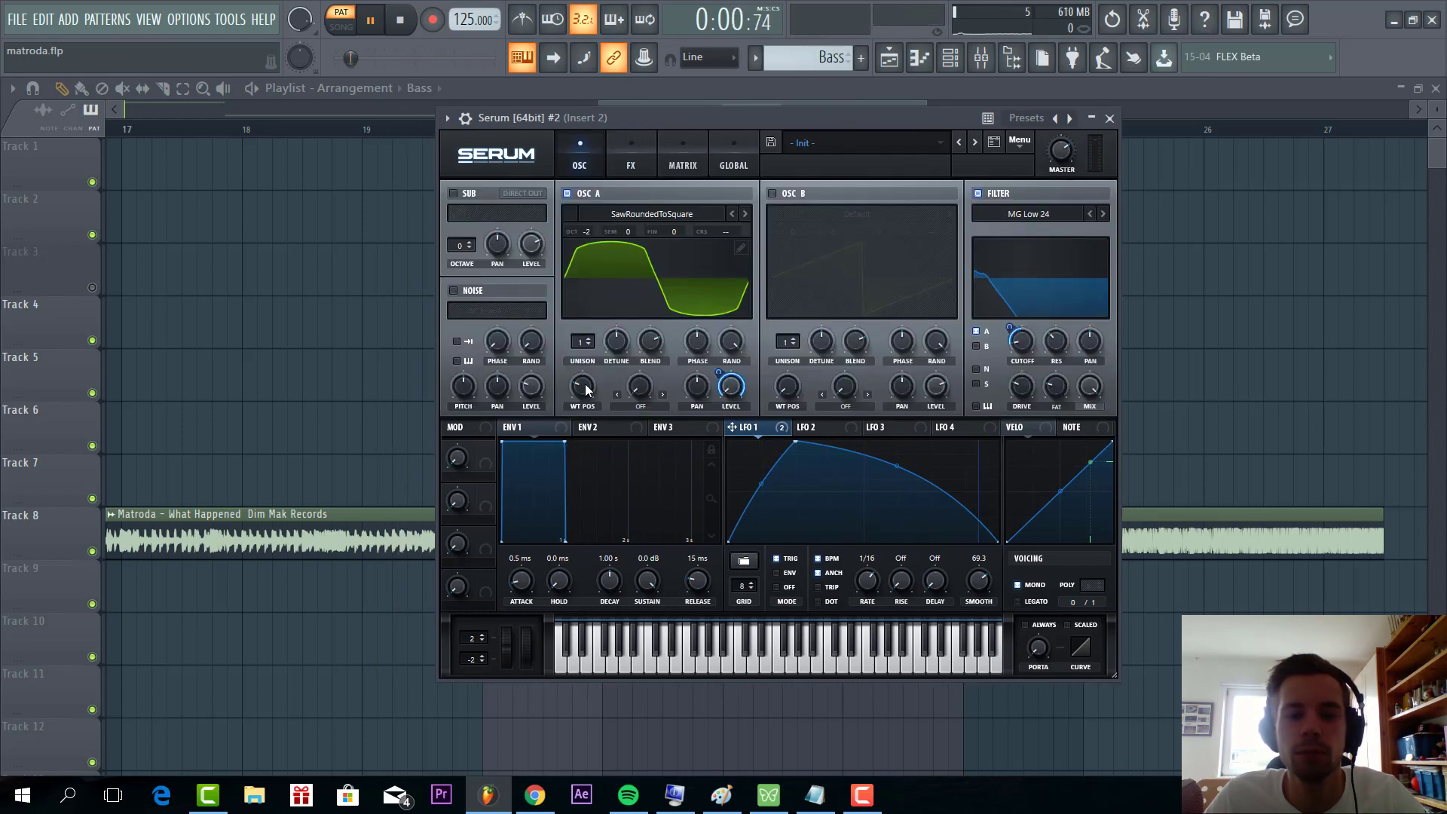
pyautogui.moveTo(582, 384); pyautogui.dragTo(582, 378)
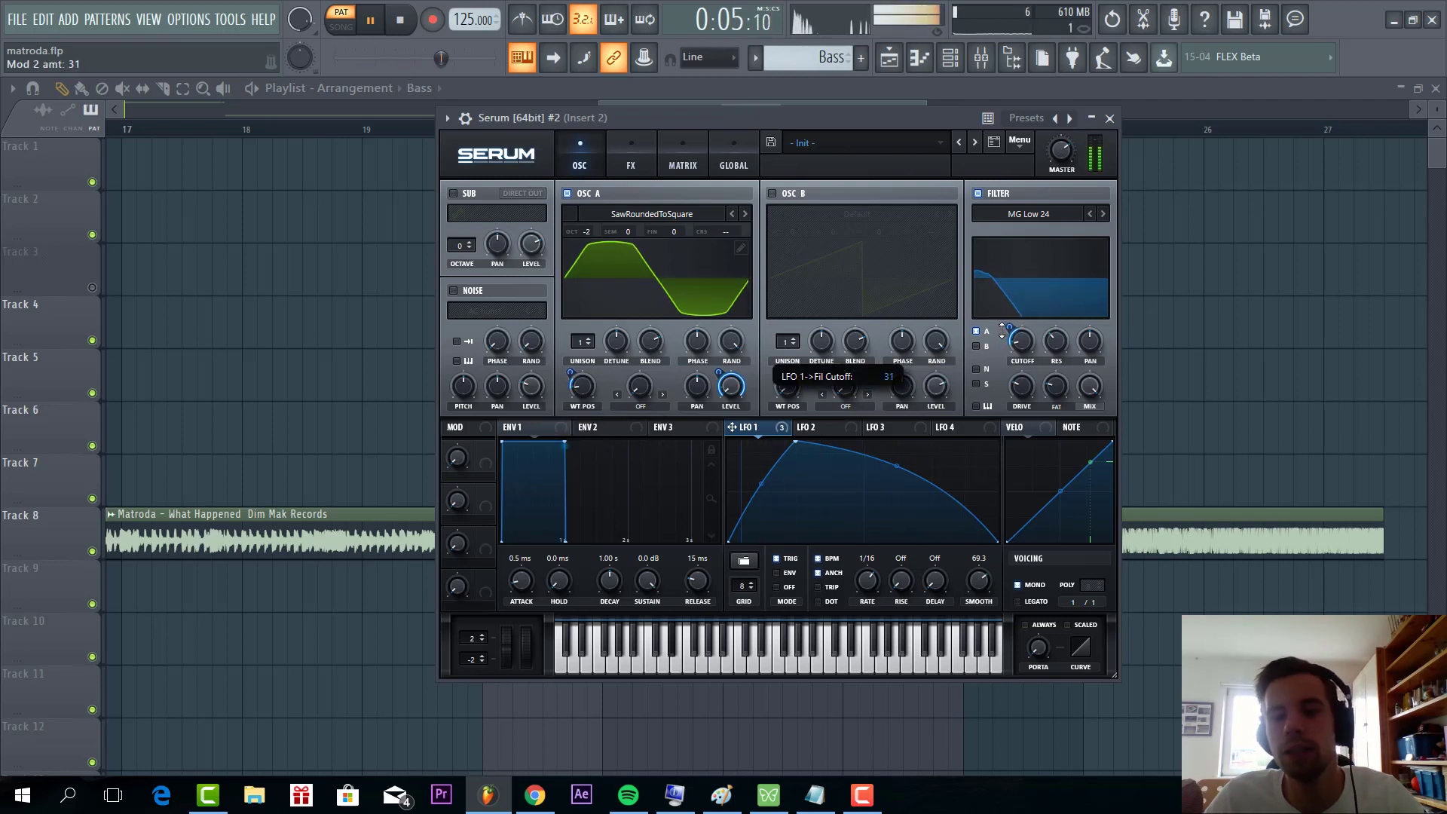
pyautogui.moveTo(1021, 342); pyautogui.dragTo(1022, 360)
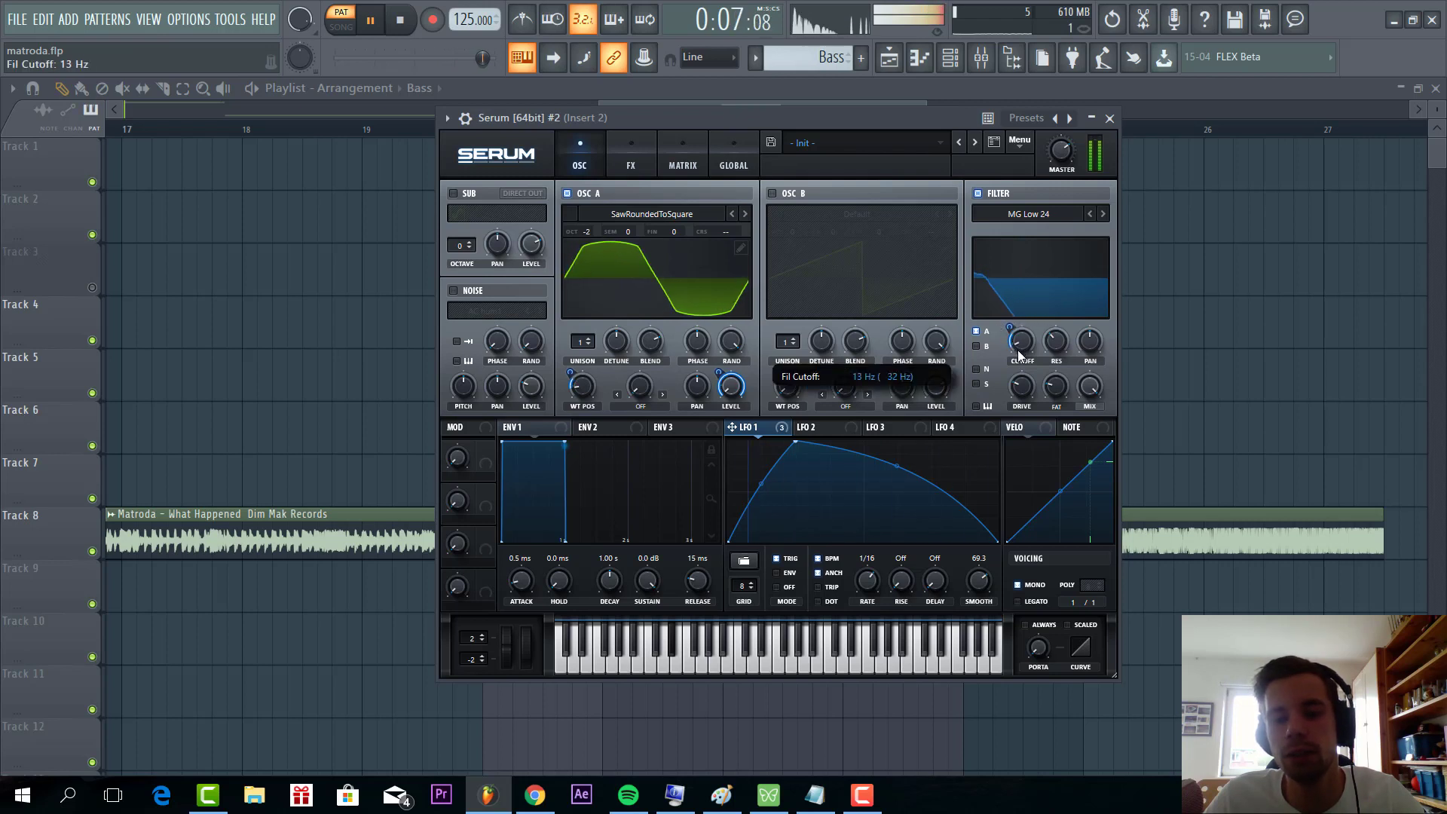
pyautogui.moveTo(1022, 342); pyautogui.dragTo(1025, 336)
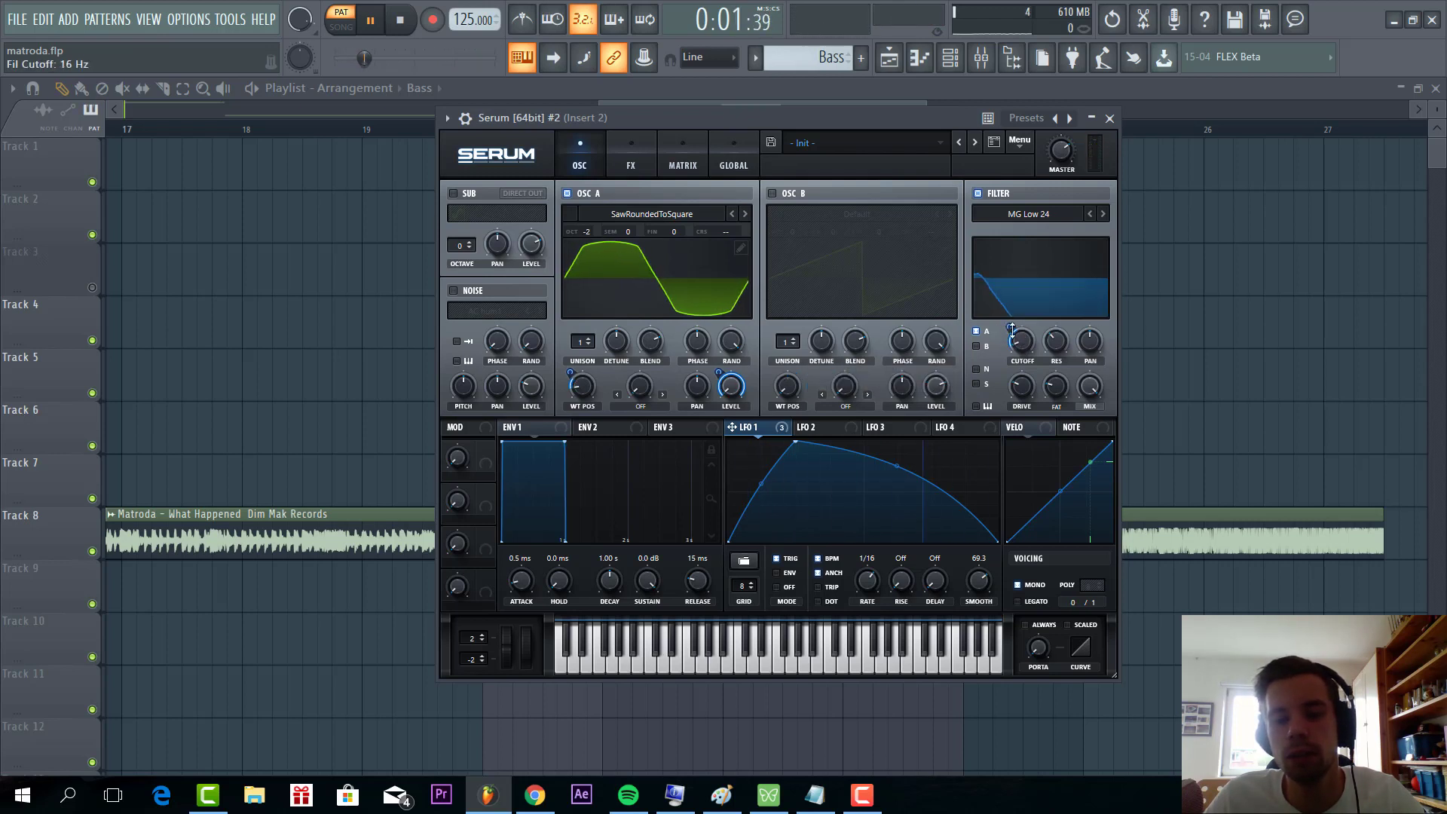
pyautogui.moveTo(729, 386); pyautogui.dragTo(743, 381)
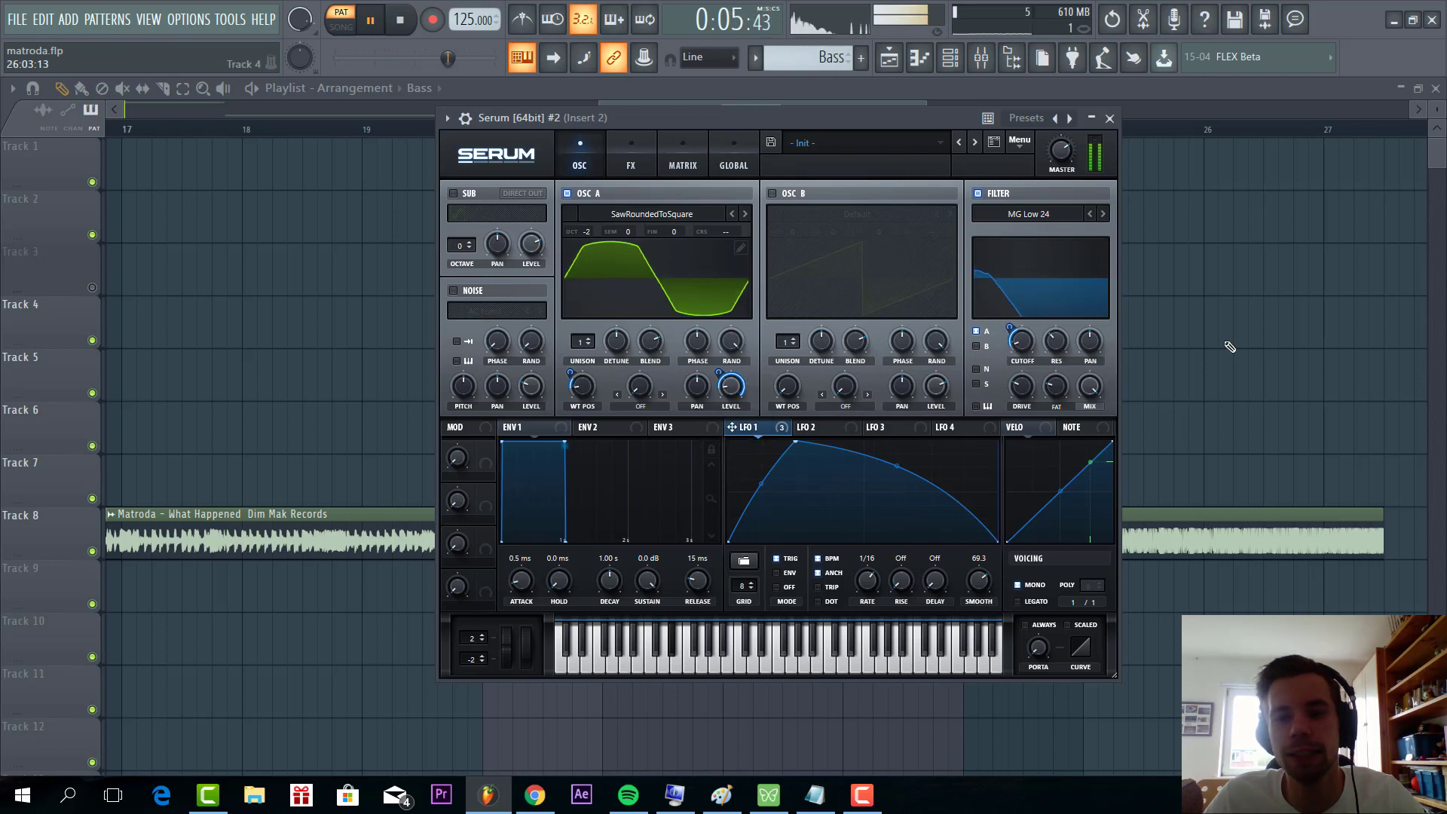
# Step: Close the bass Serum window and play the Lead and Bass section
pyautogui.click(1107, 117)
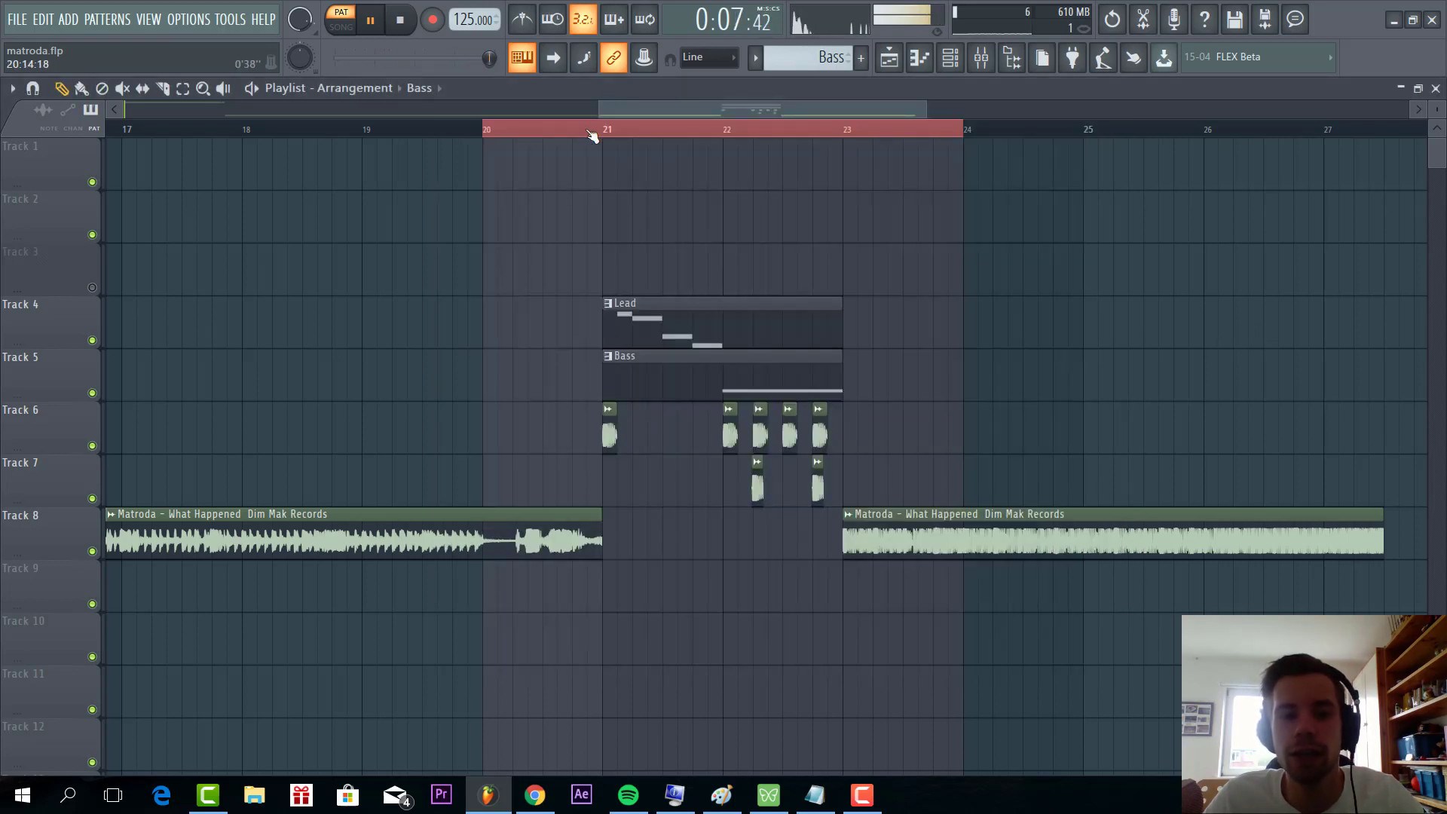
pyautogui.click(367, 18)
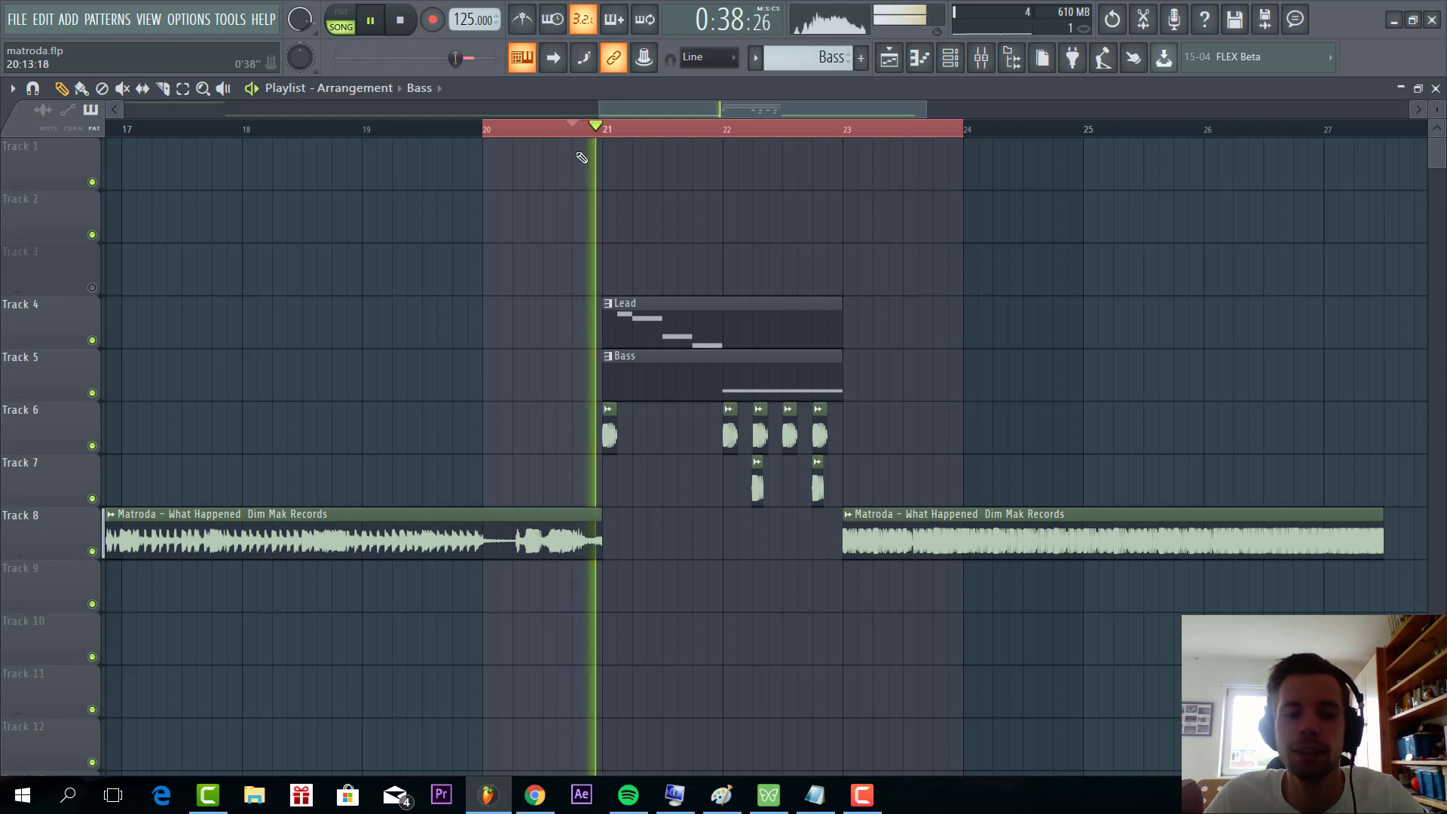